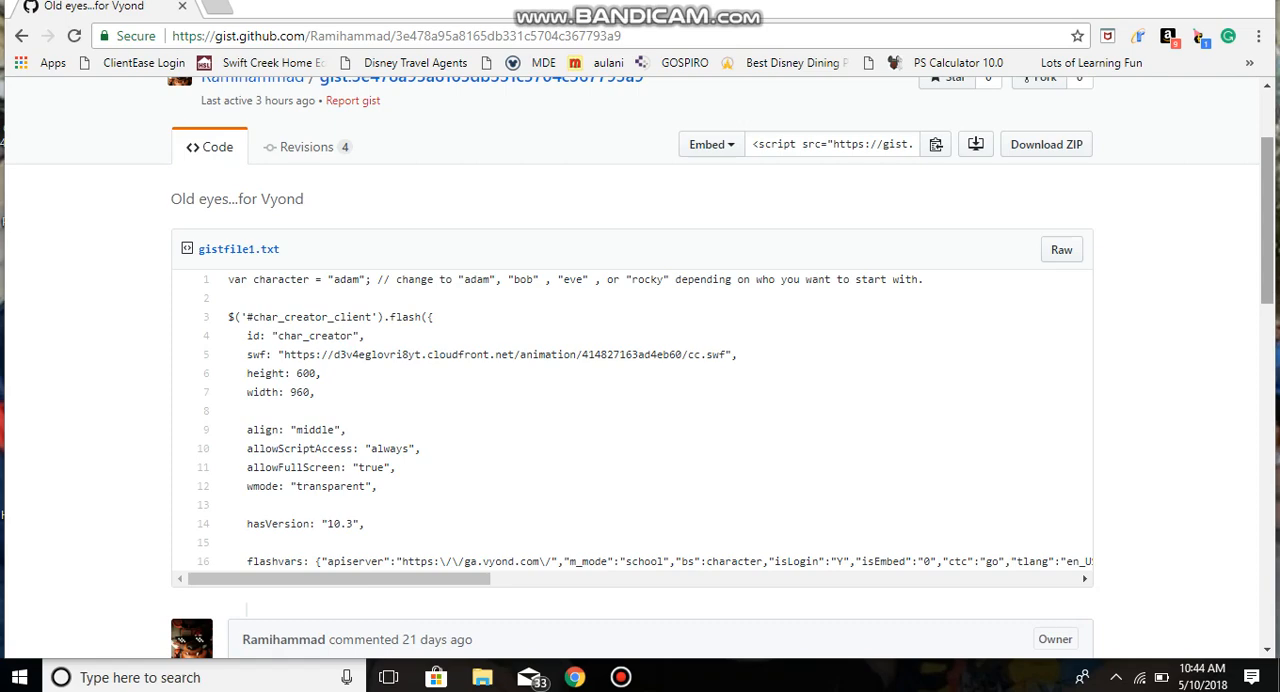
Search the gists for 'vyon' and open the Old eyes for Vyond gist from the results.
scroll("up", 3)
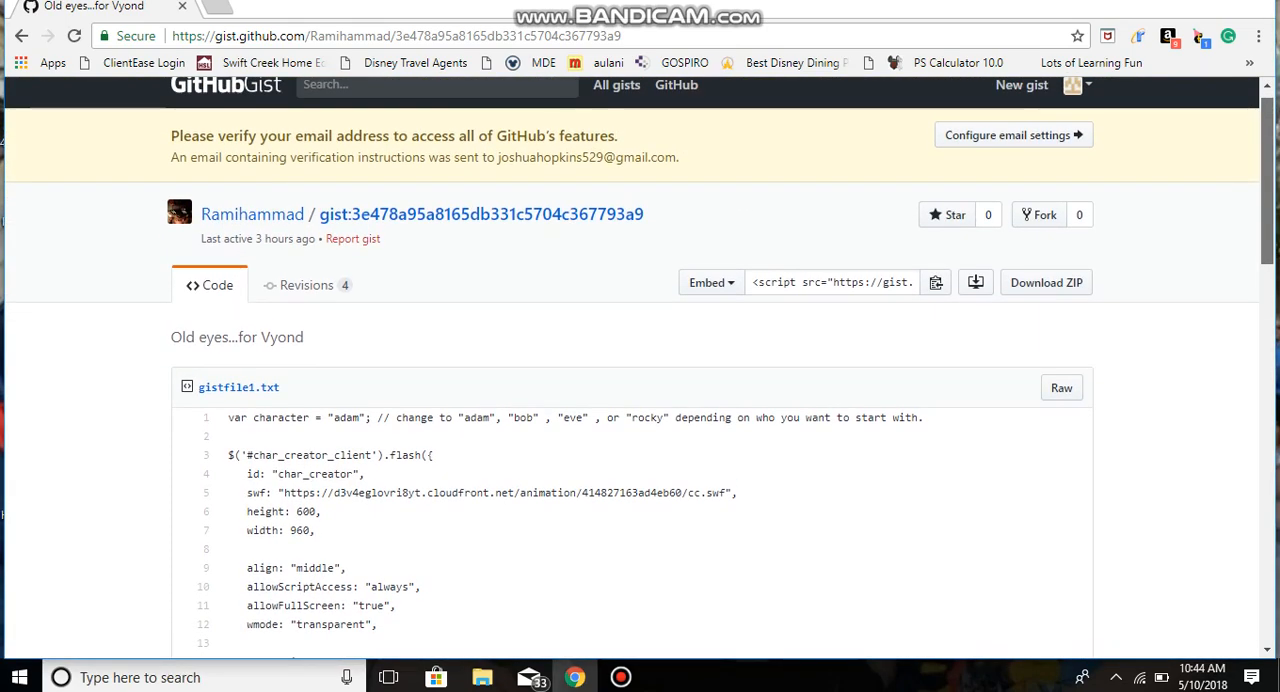
scroll("down", 3)
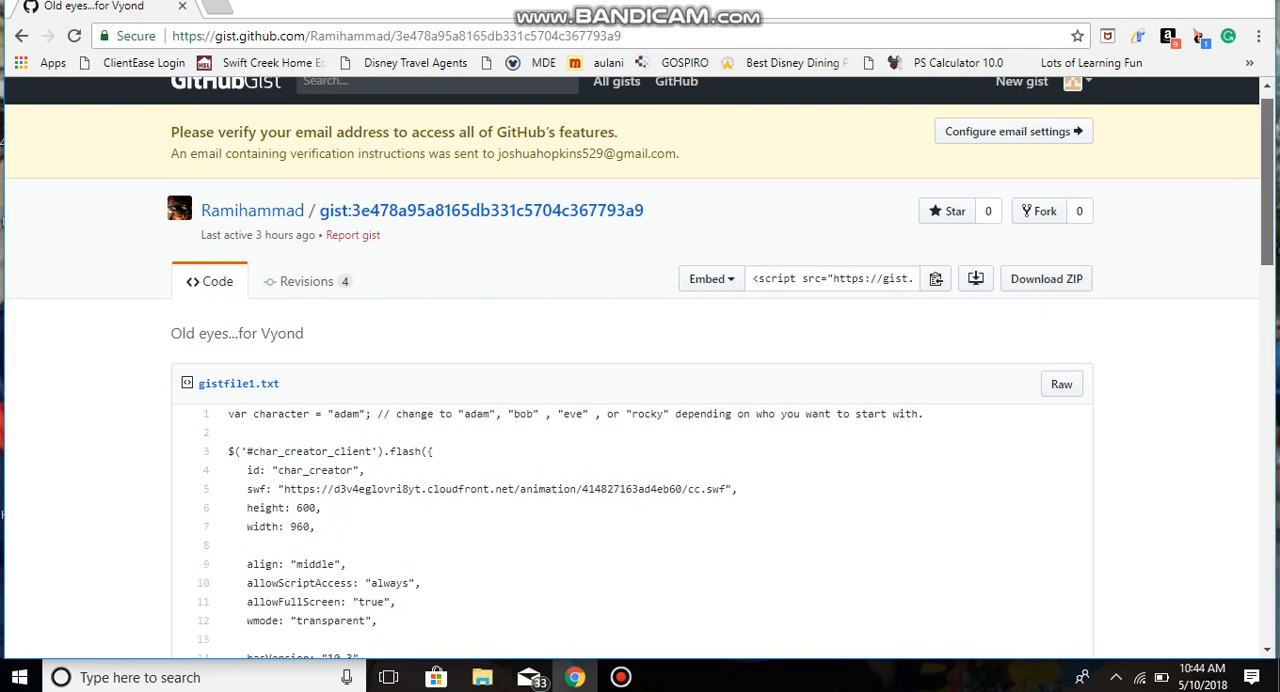
scroll("up", 3)
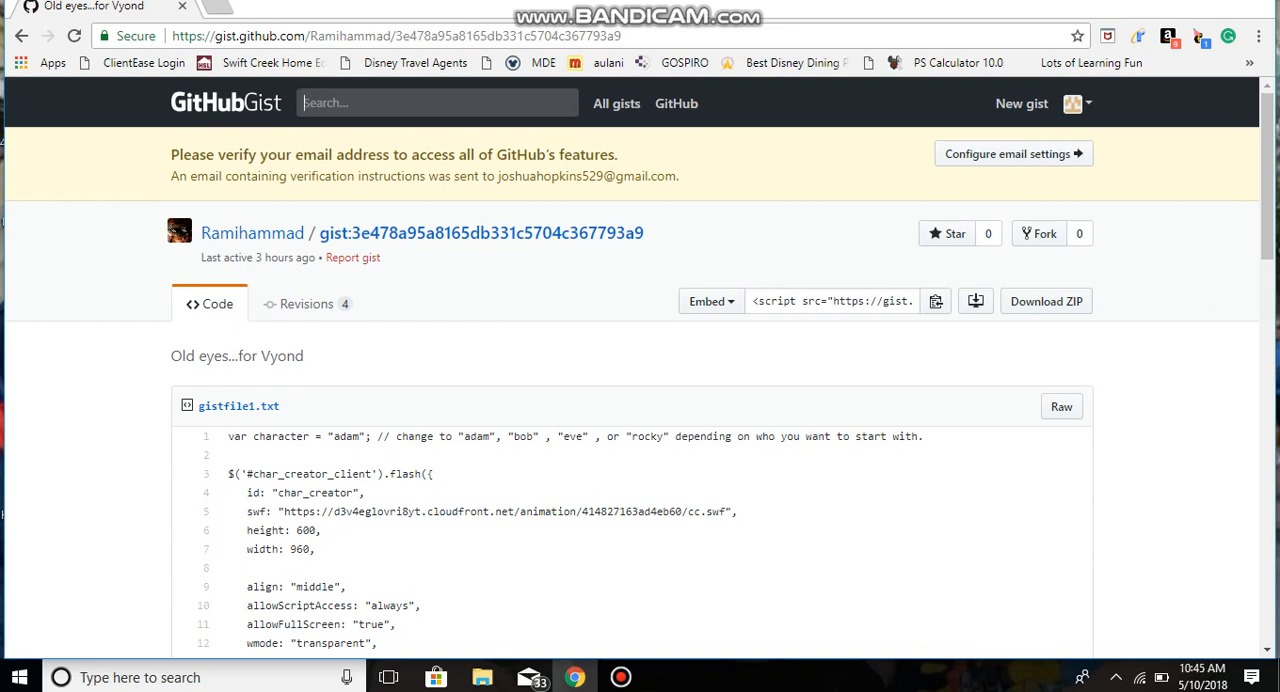
type("vyond")
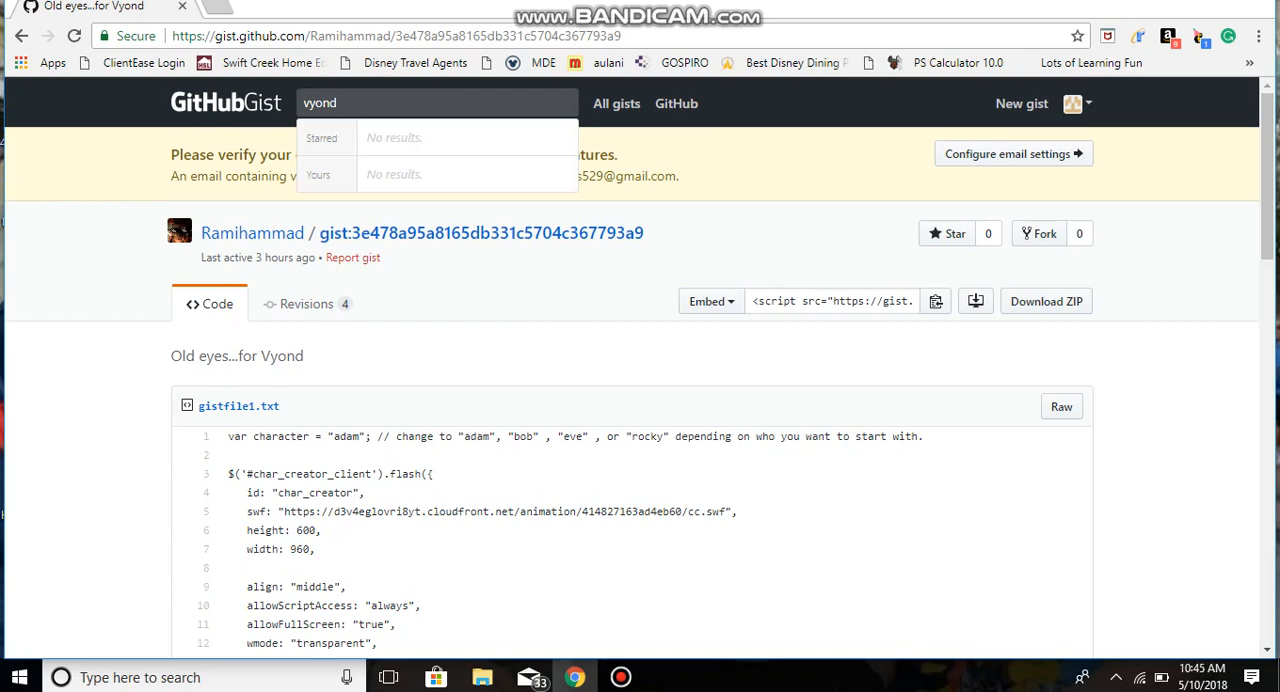
key("Return")
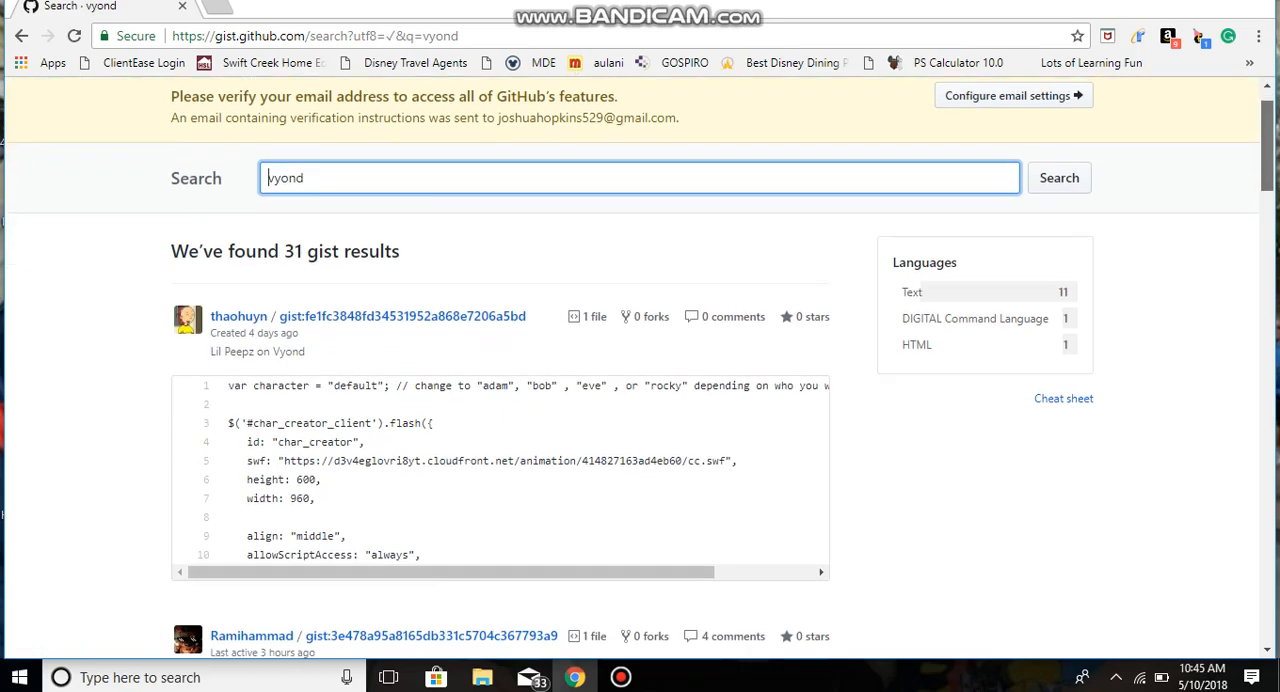
scroll("down", 3)
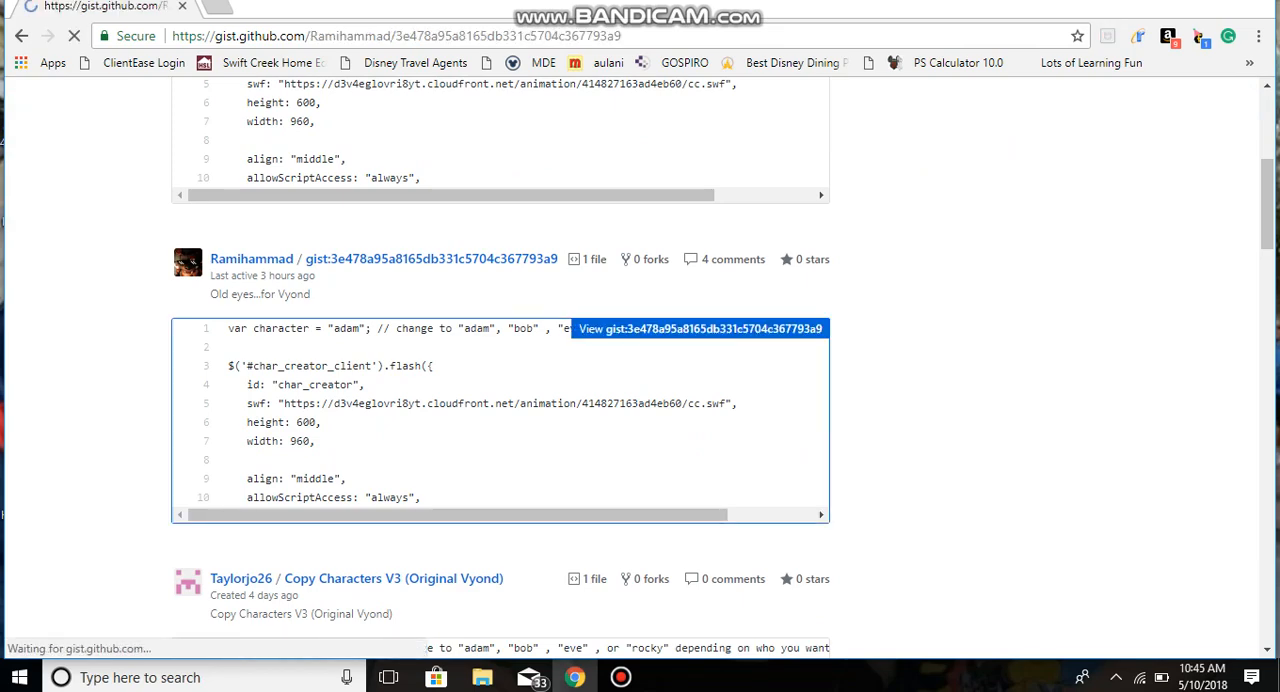
left_click(700, 328)
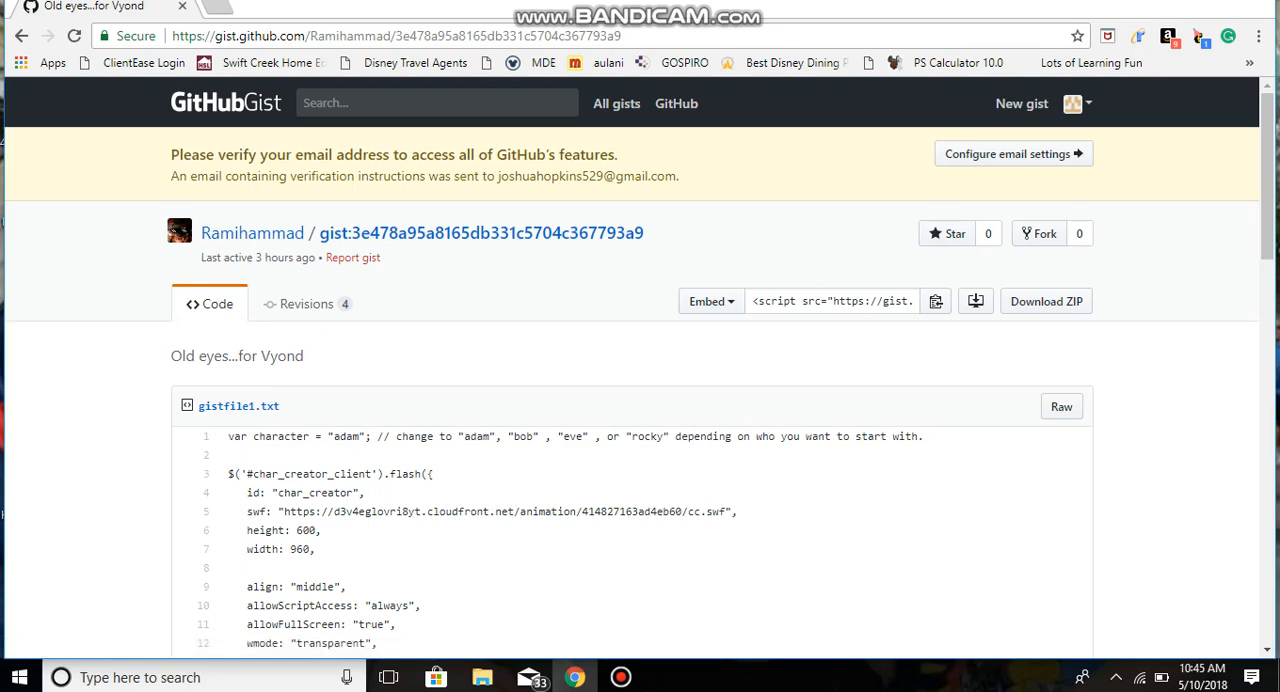
scroll("down", 3)
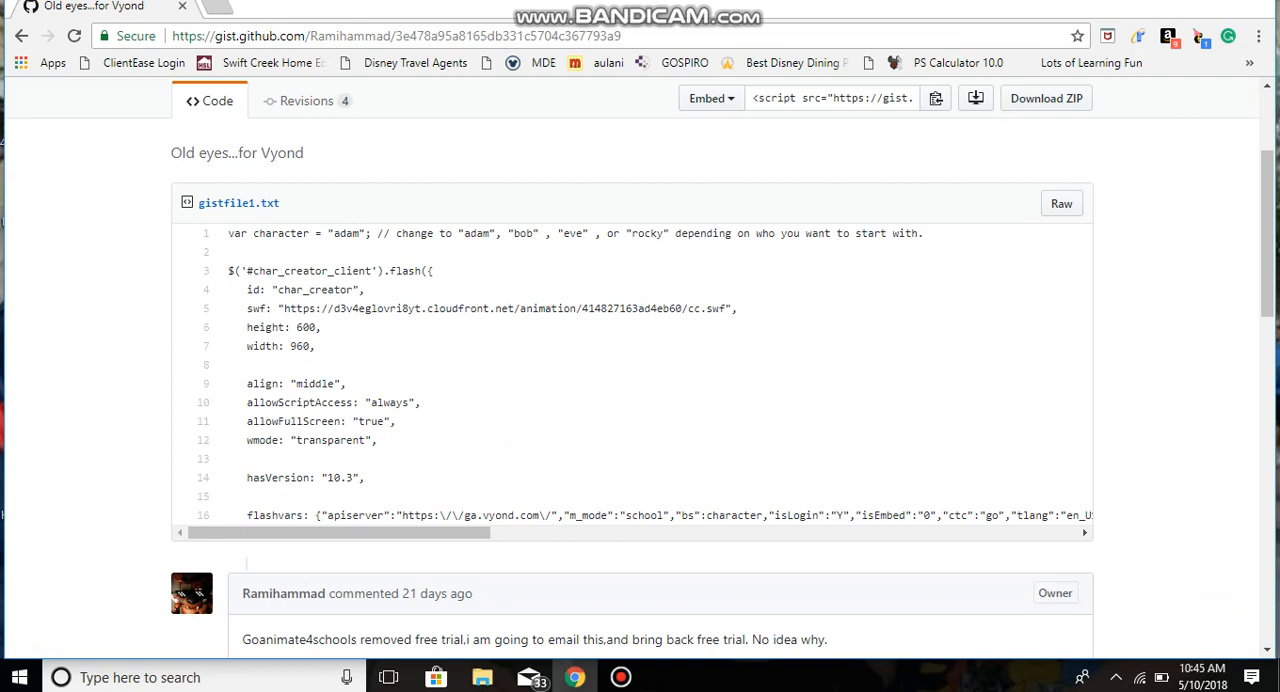
mouse_move(238, 202)
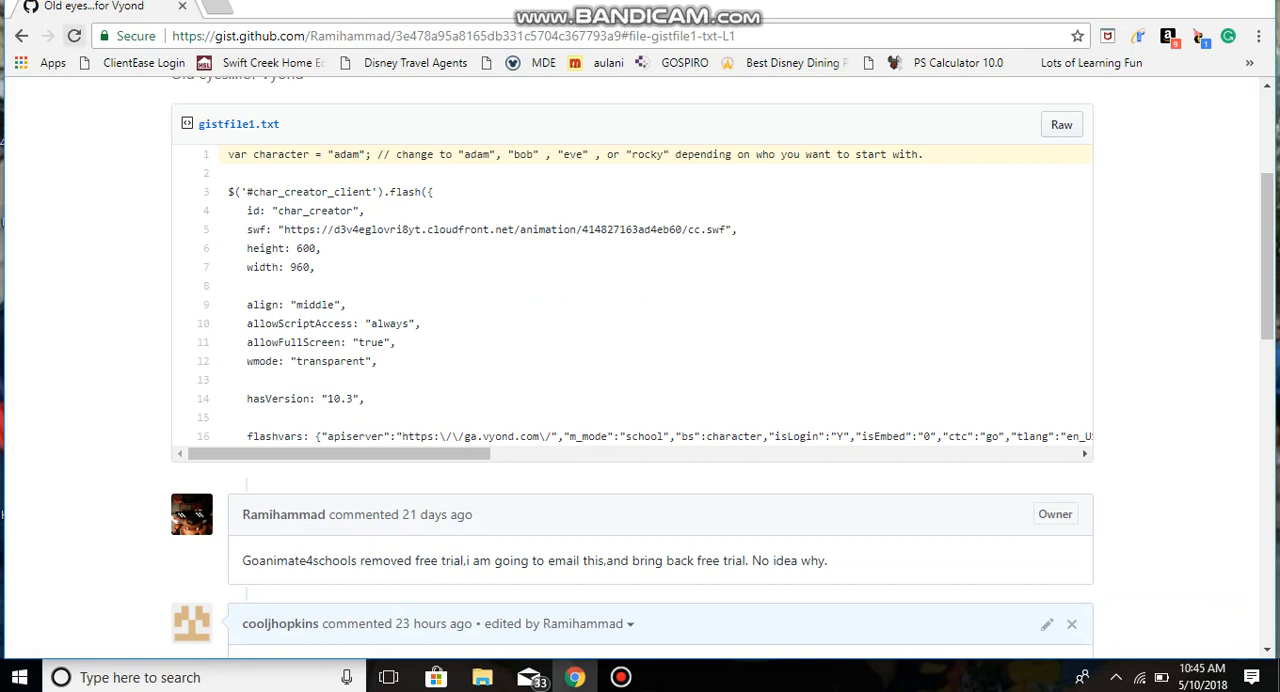
Select the whole character script from line 1 to its end and copy it.
left_click(74, 36)
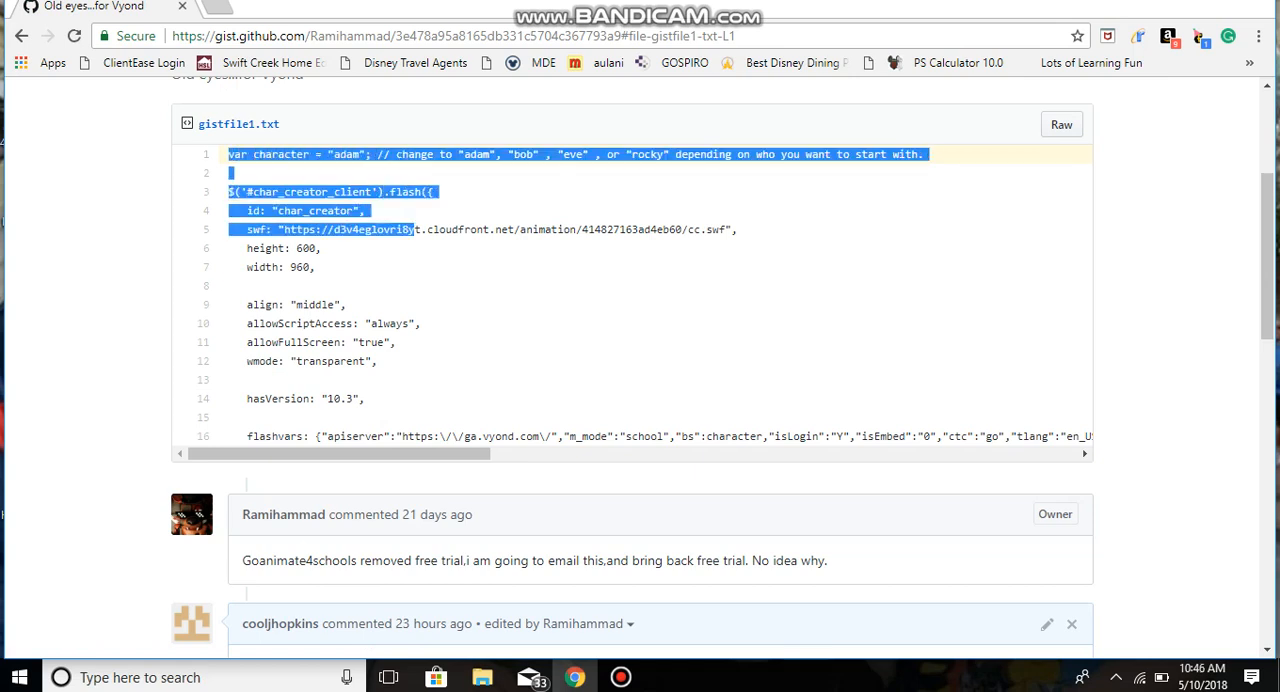
left_click_drag(410, 228, 364, 398)
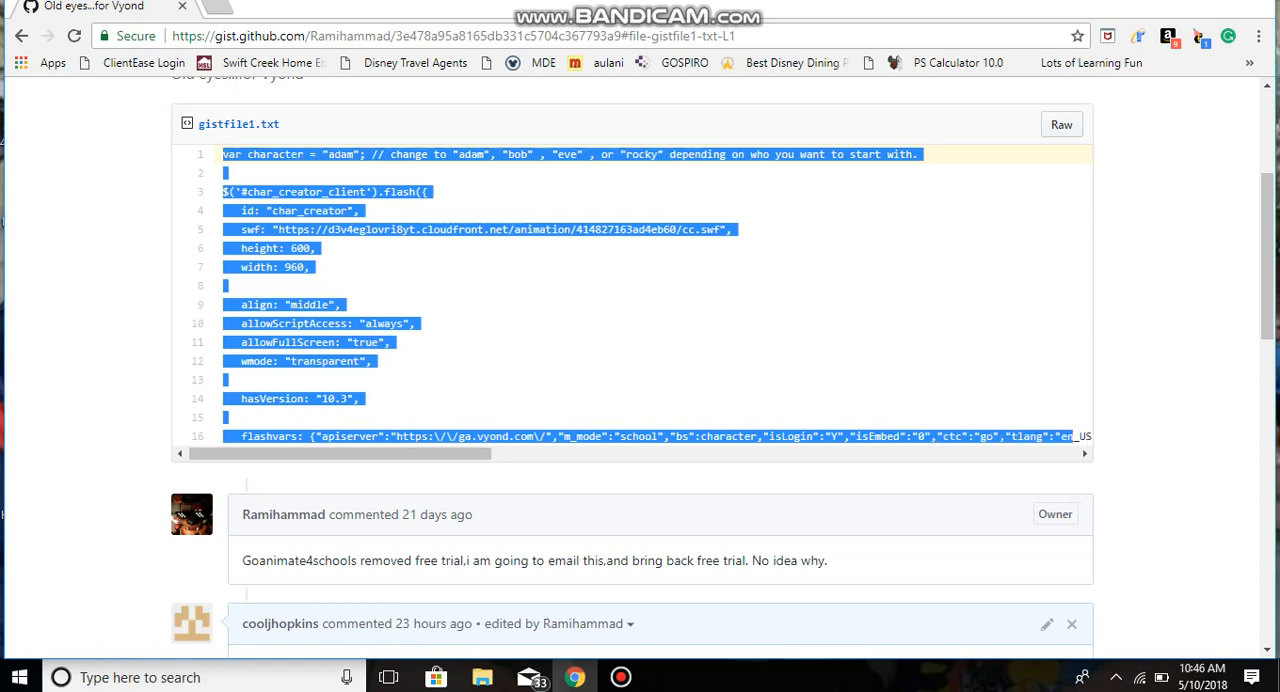
scroll("right", 3)
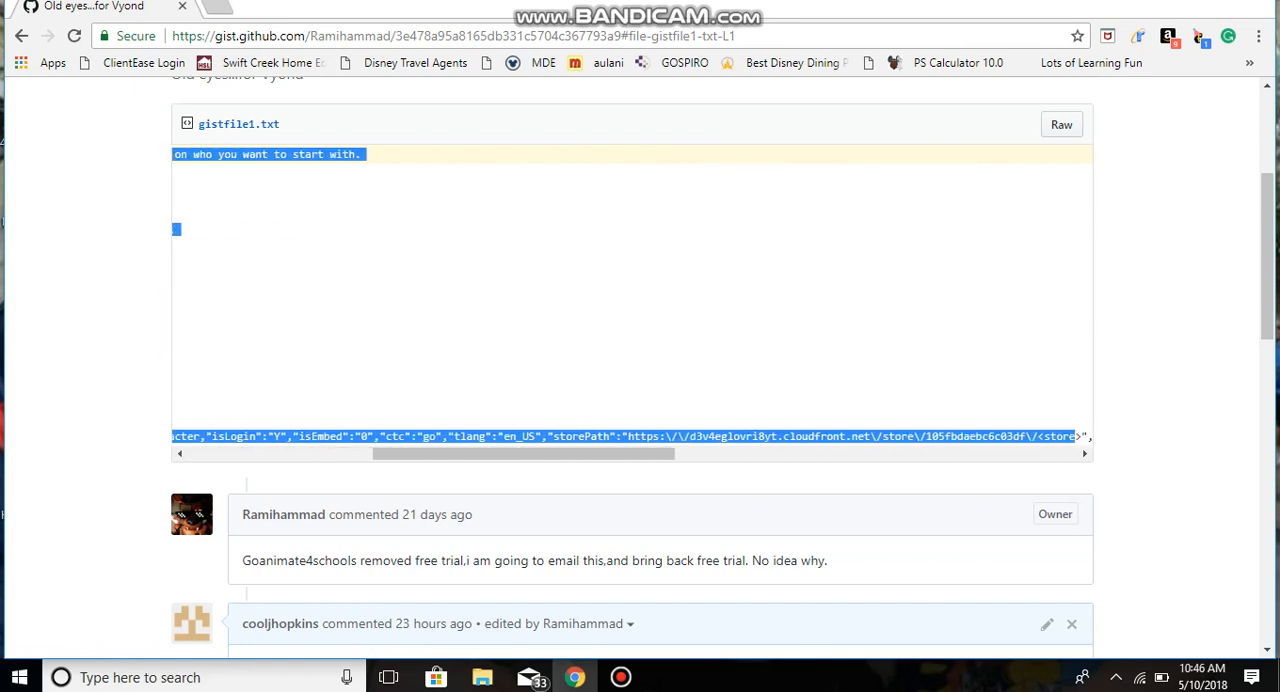
scroll("right", 3)
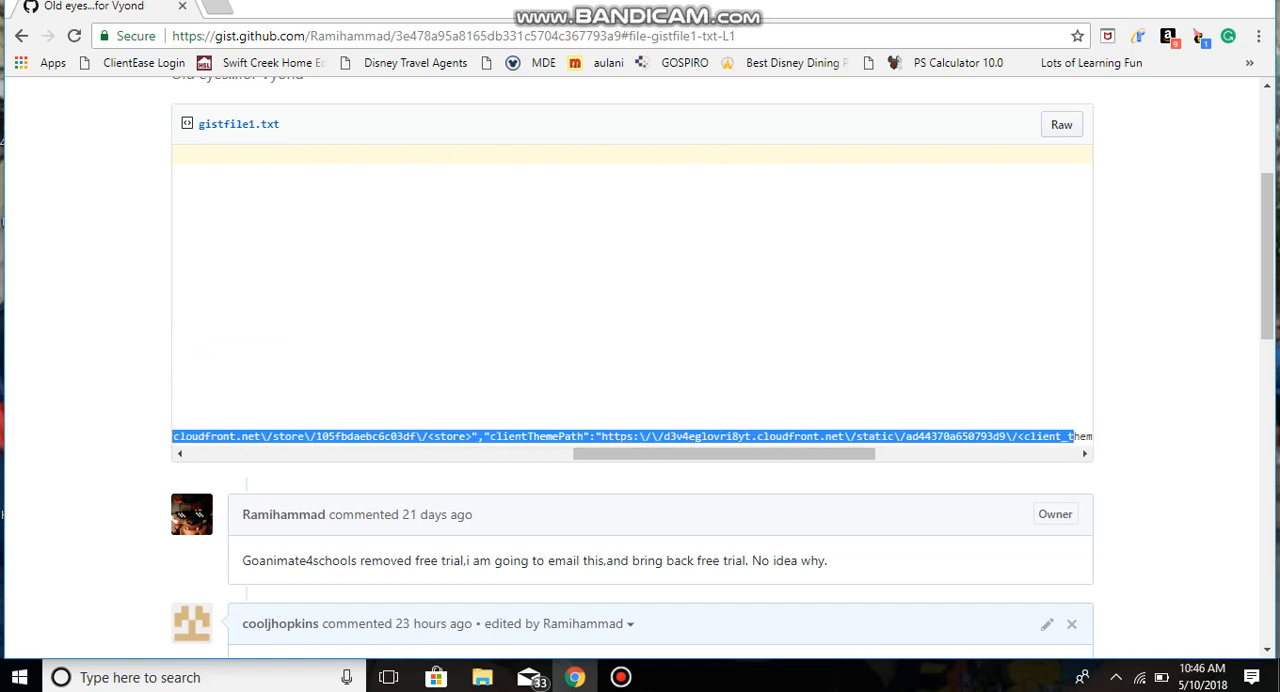
scroll("right", 3)
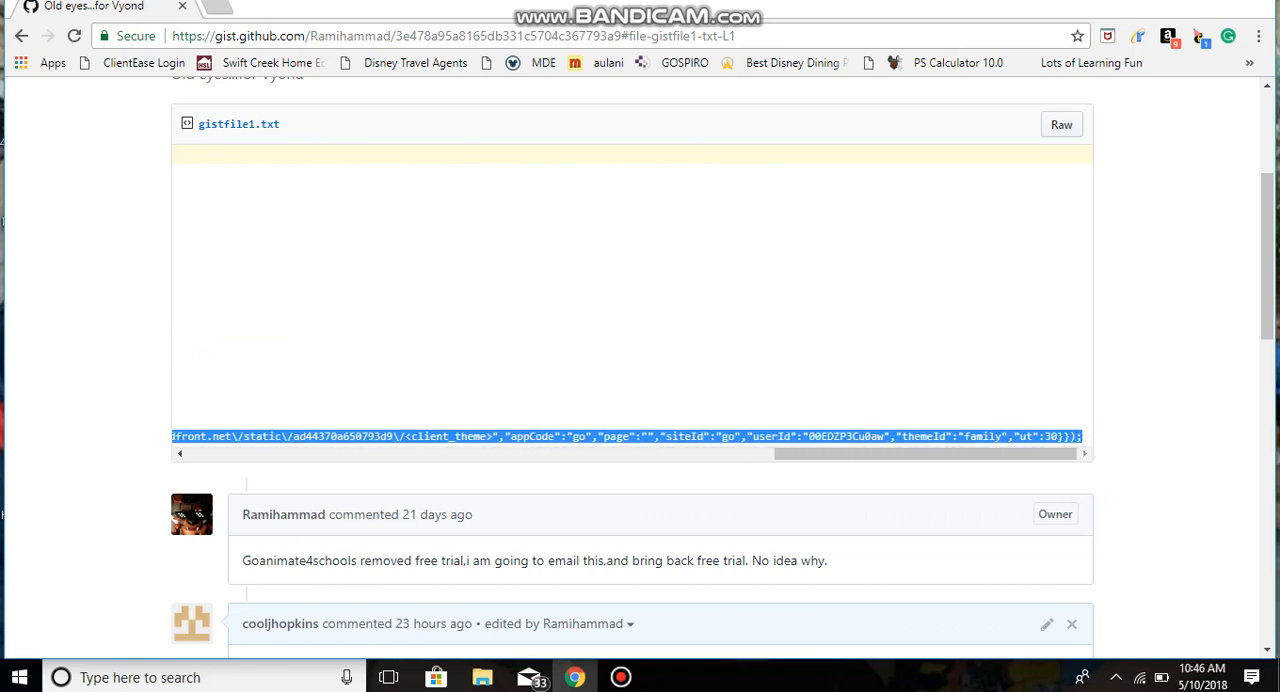
right_click(800, 436)
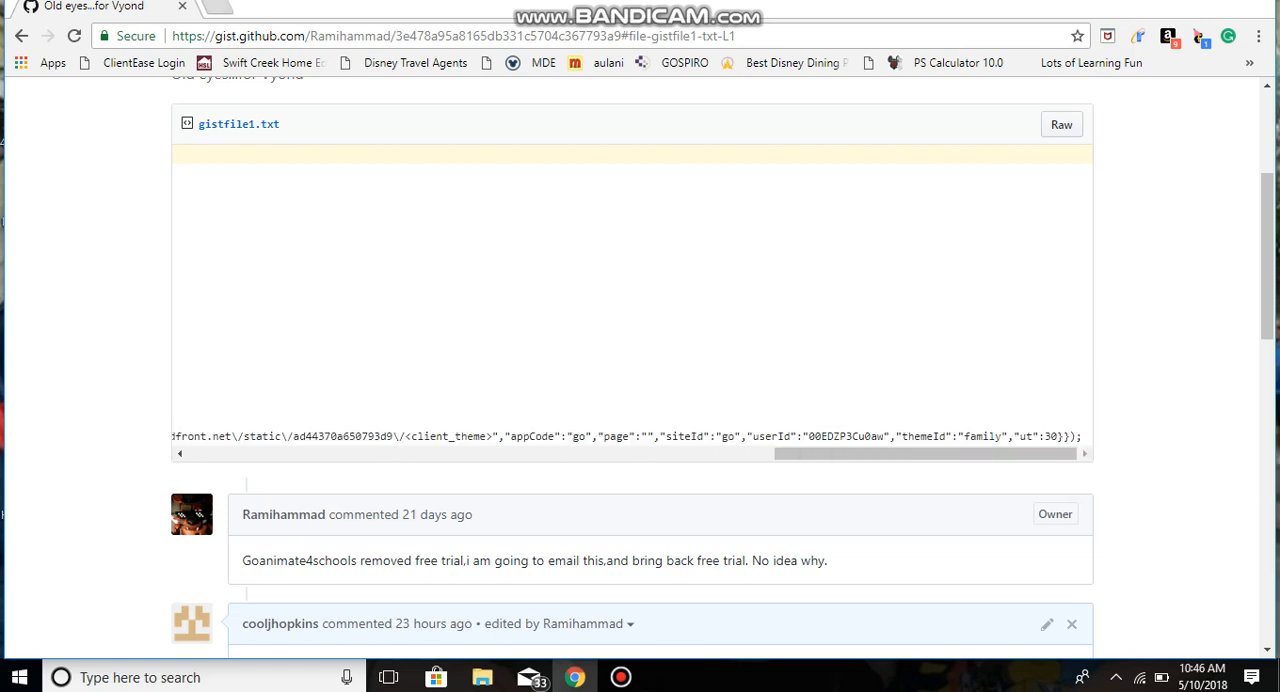
left_click(216, 8)
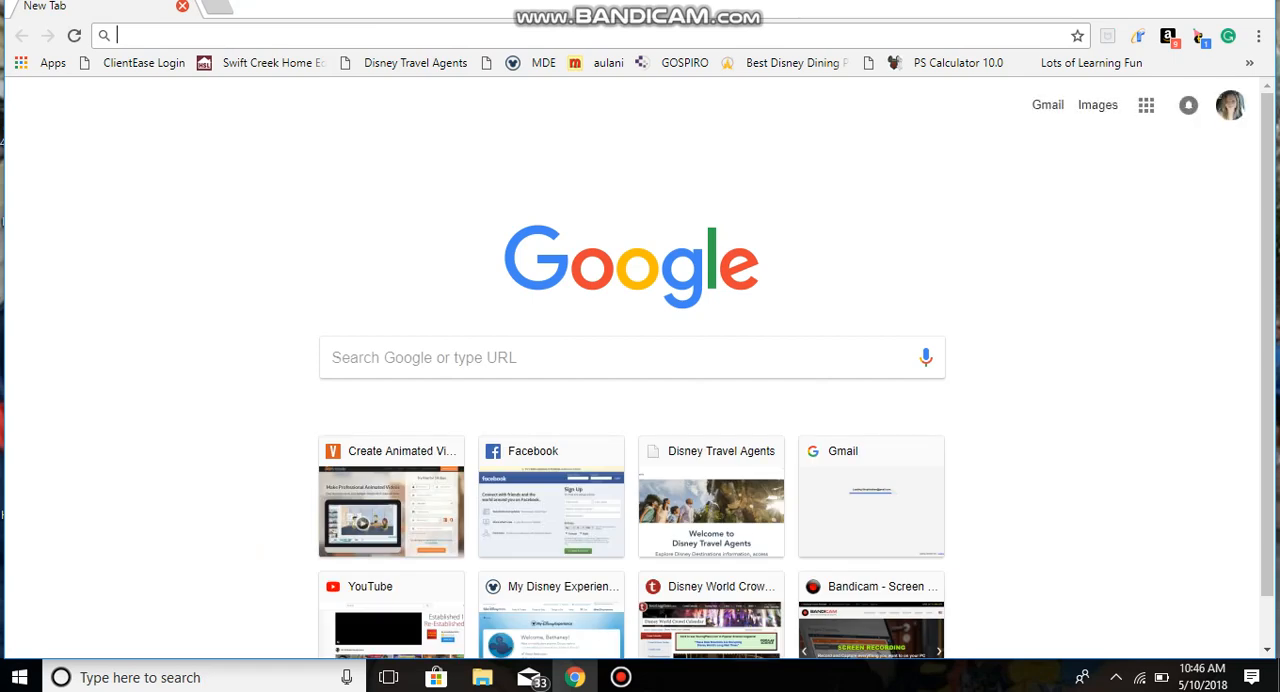
Go to vyond.com and log in to reach the Your Videos page.
left_click(392, 498)
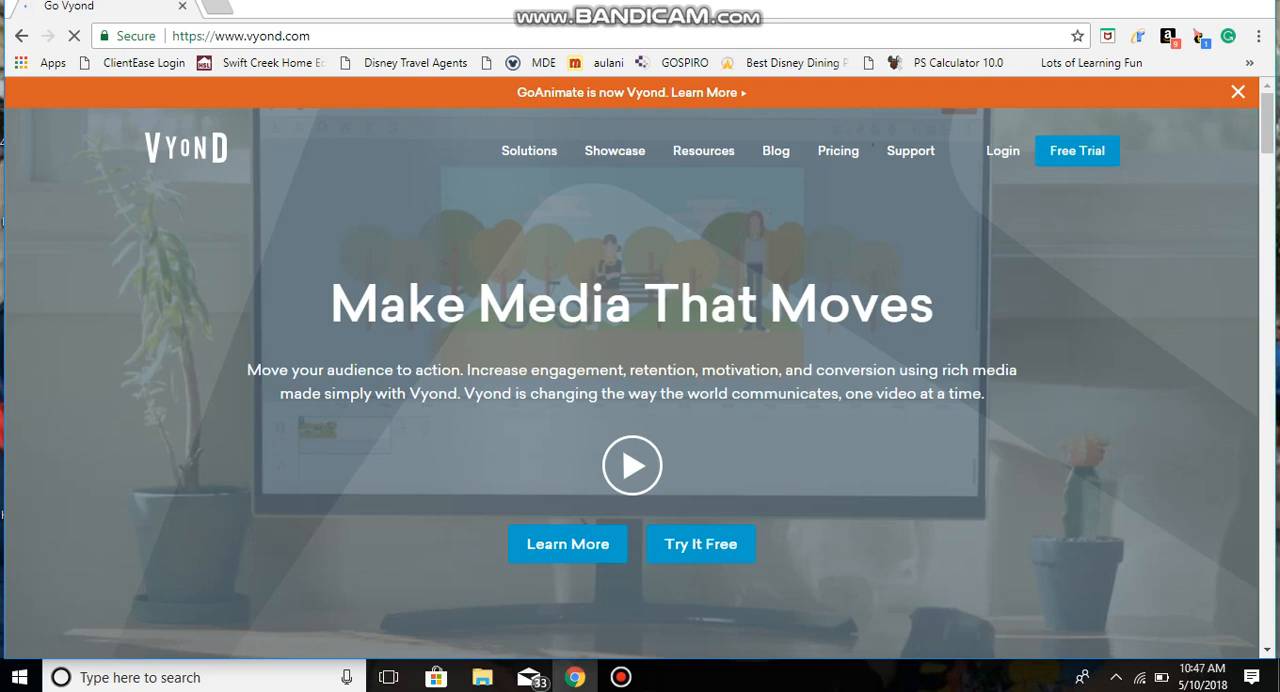
mouse_move(1000, 150)
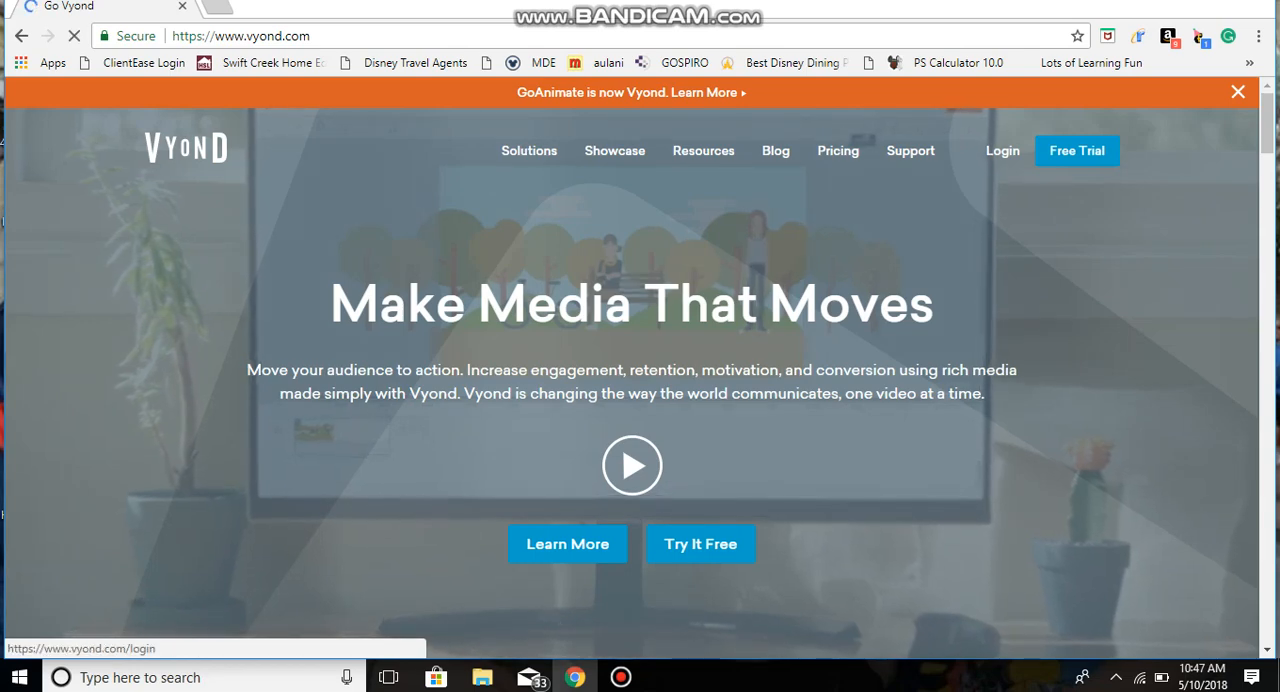
left_click(1002, 150)
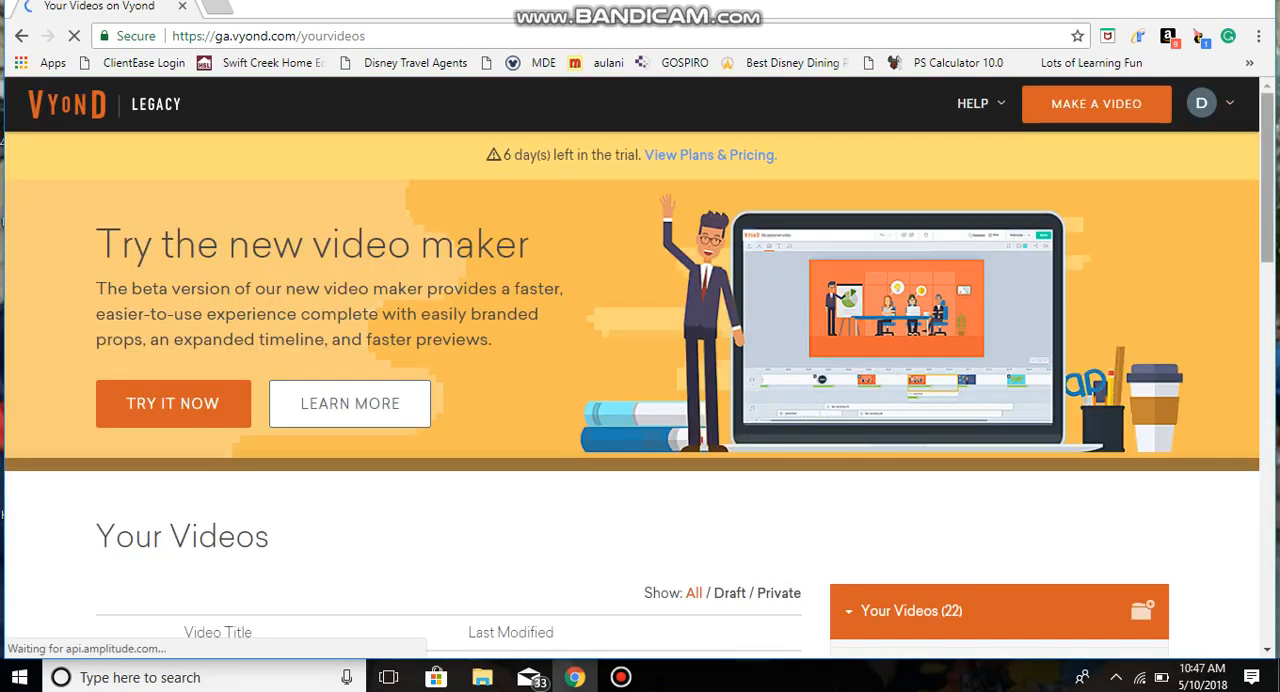
Open the video maker's Select a Style page and look through the style options.
scroll("down", 3)
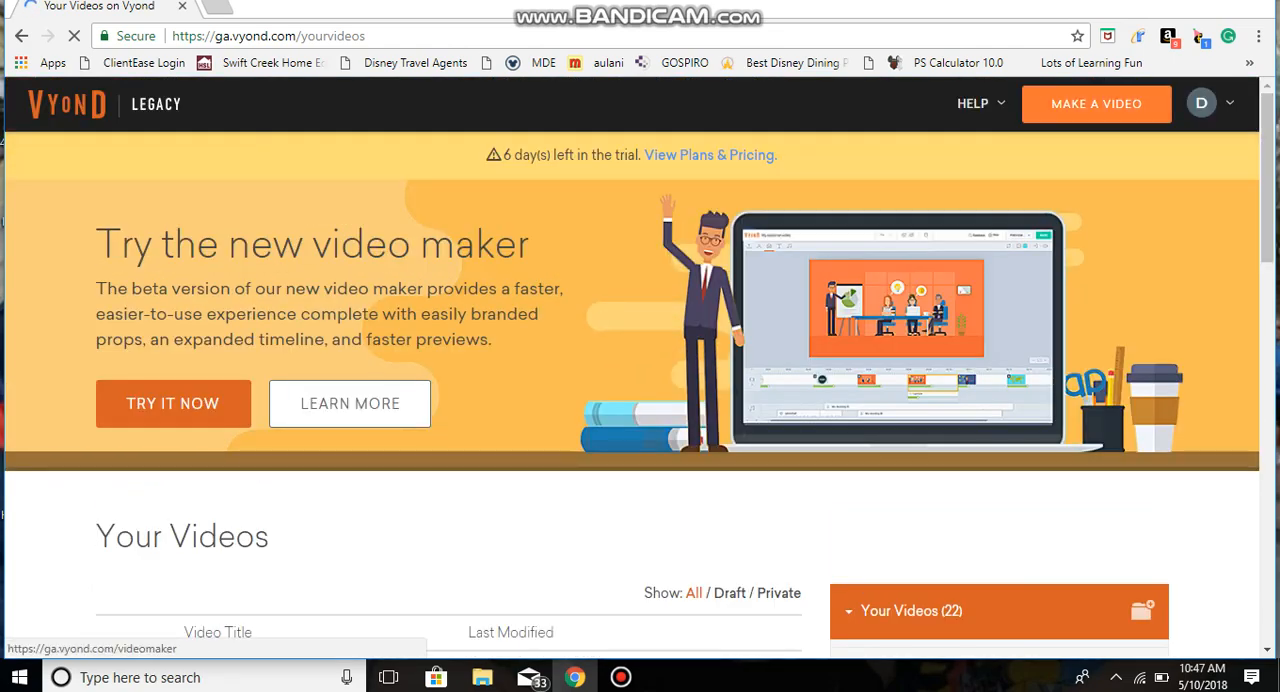
left_click(172, 404)
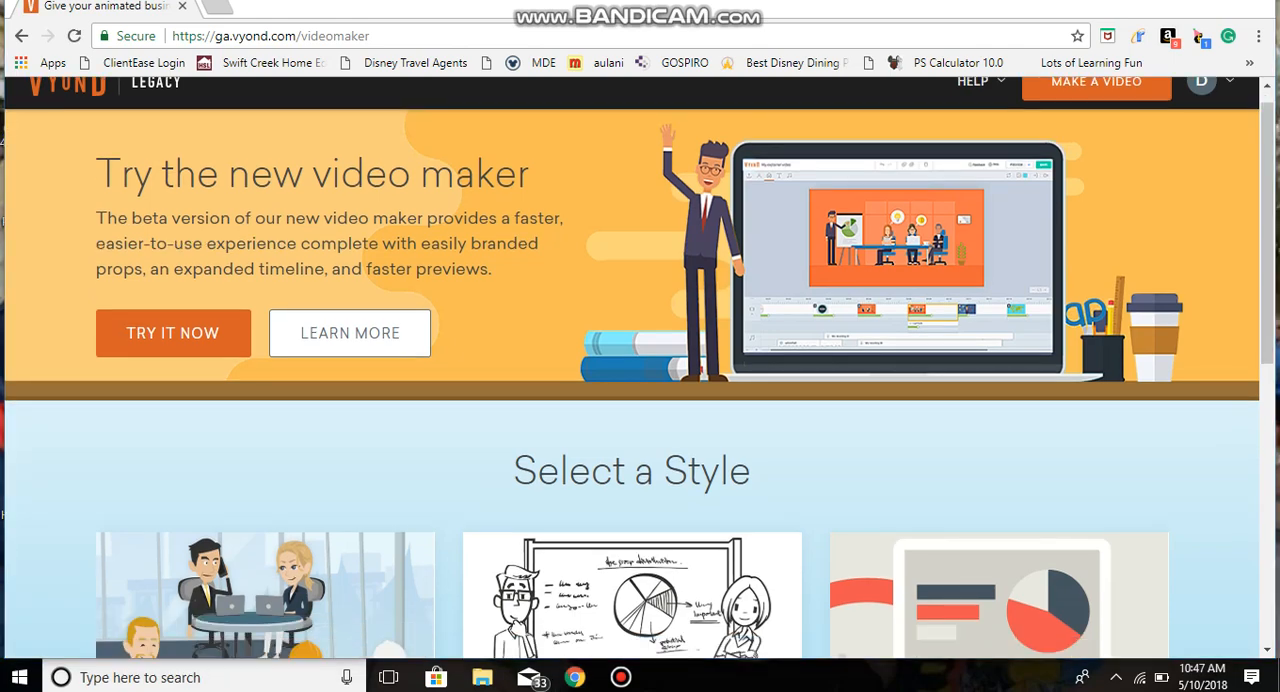
scroll("down", 3)
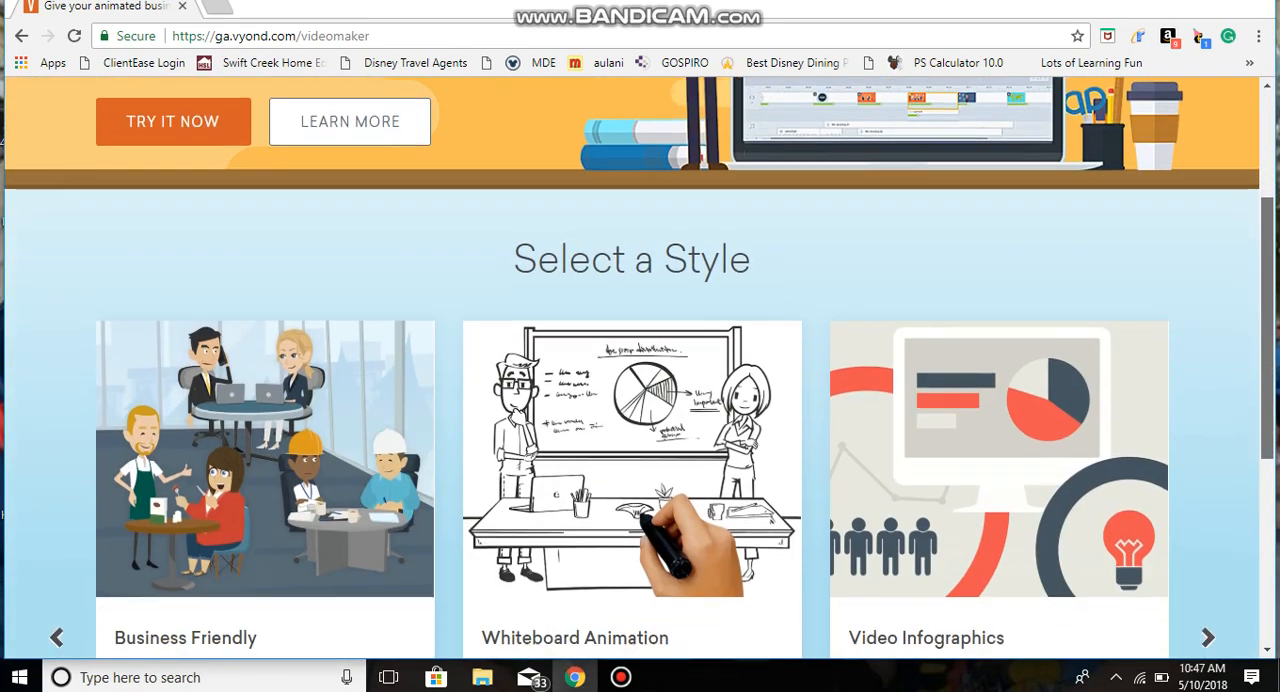
scroll("down", 3)
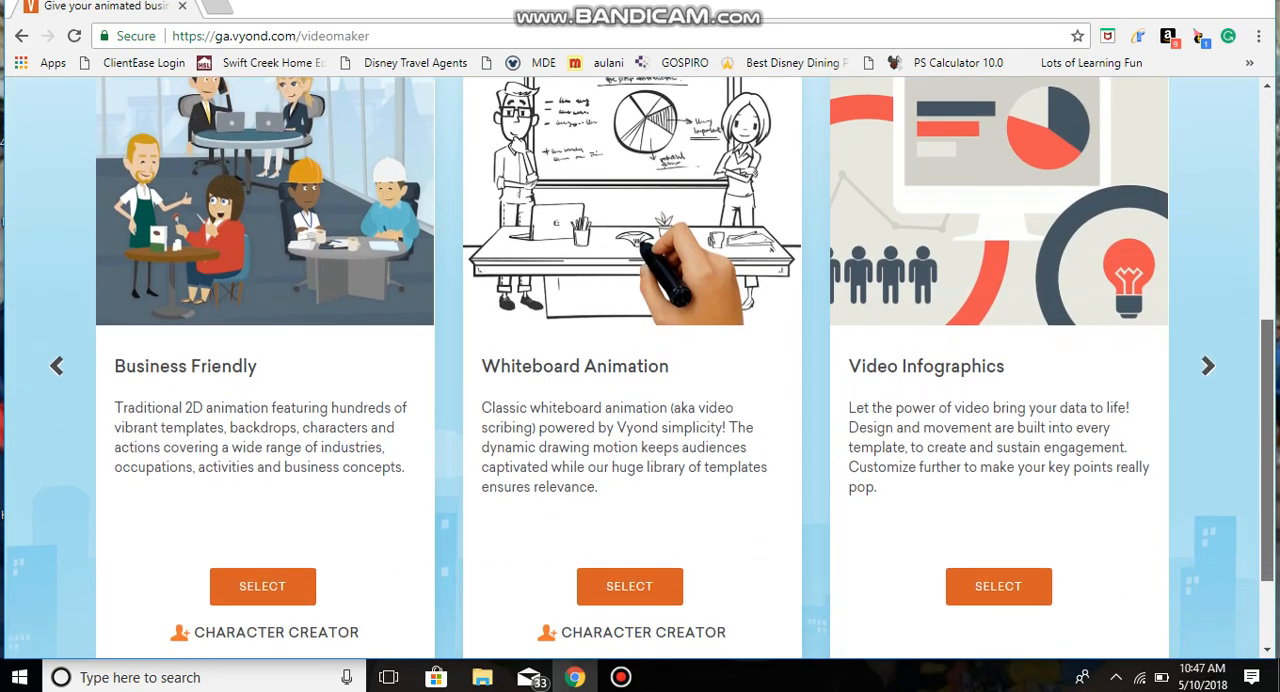
mouse_move(632, 632)
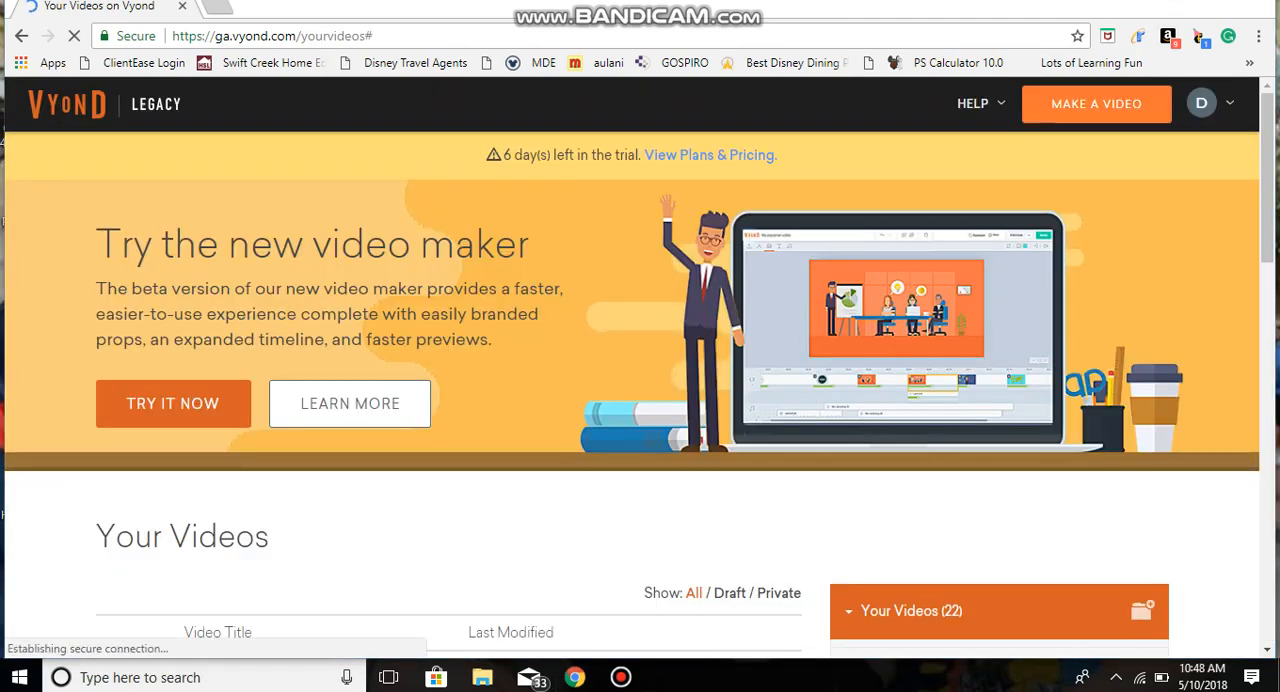
Make a new video, find Whiteboard Animation and open its Character Creator.
left_click(172, 404)
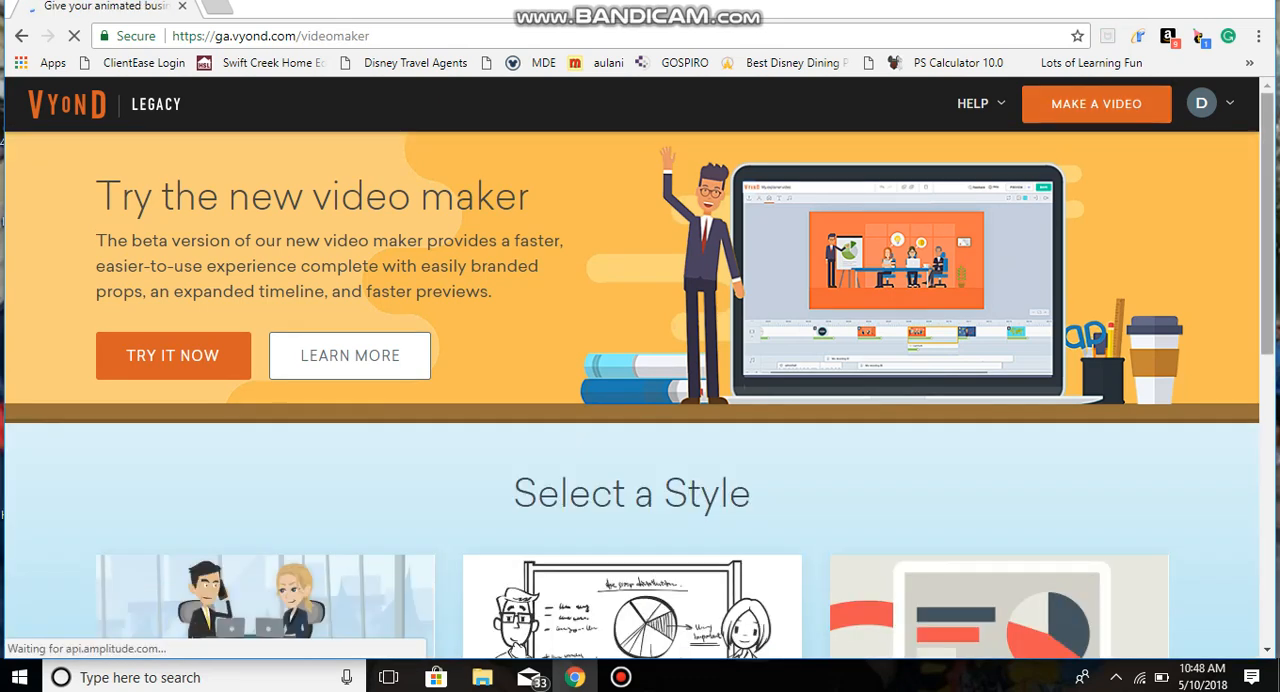
scroll("down", 3)
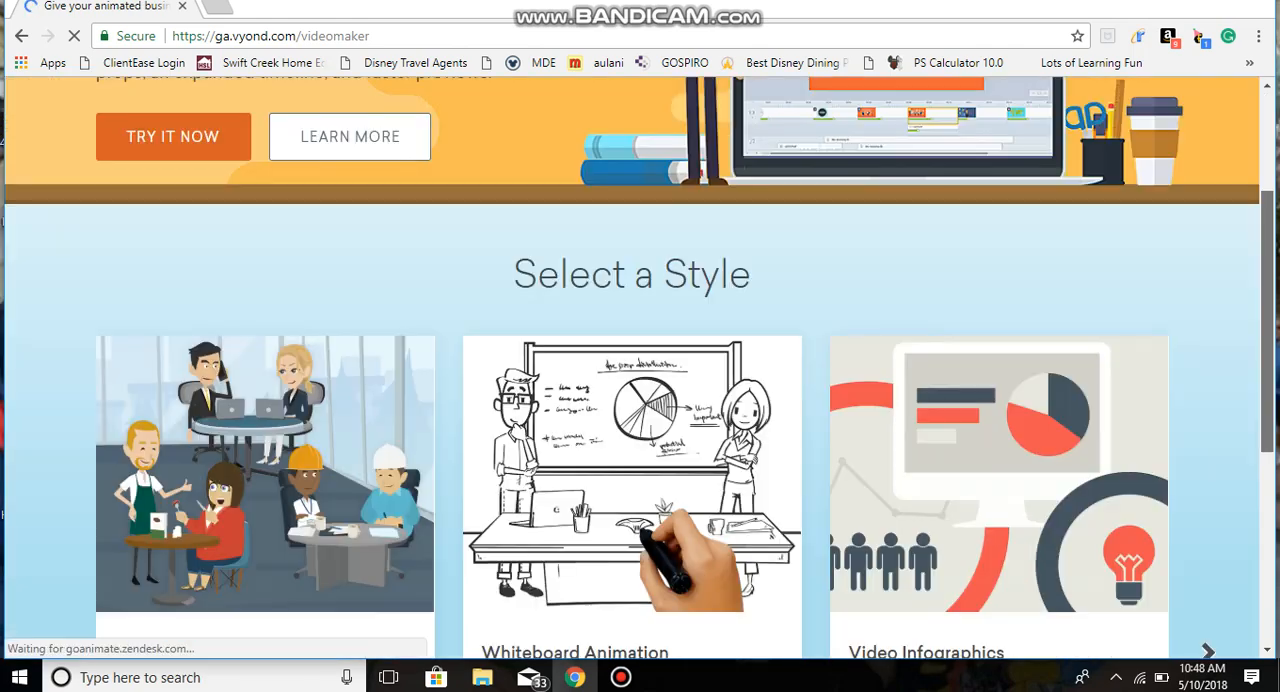
scroll("down", 3)
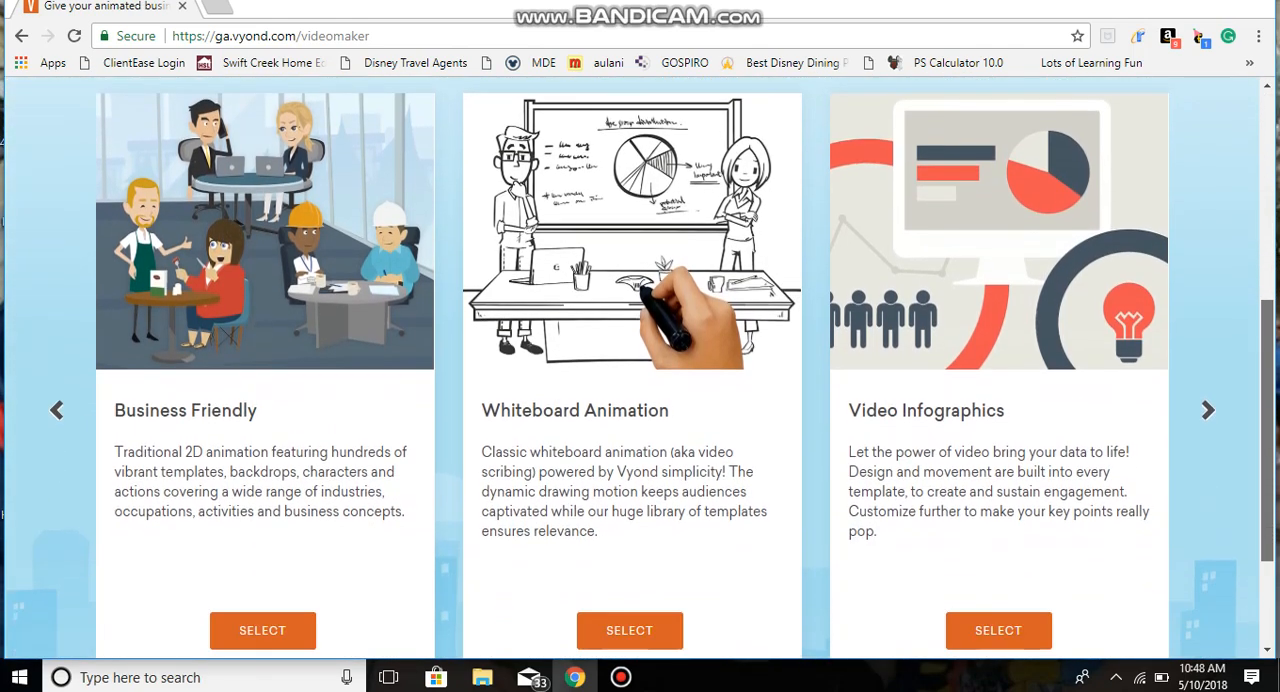
scroll("down", 3)
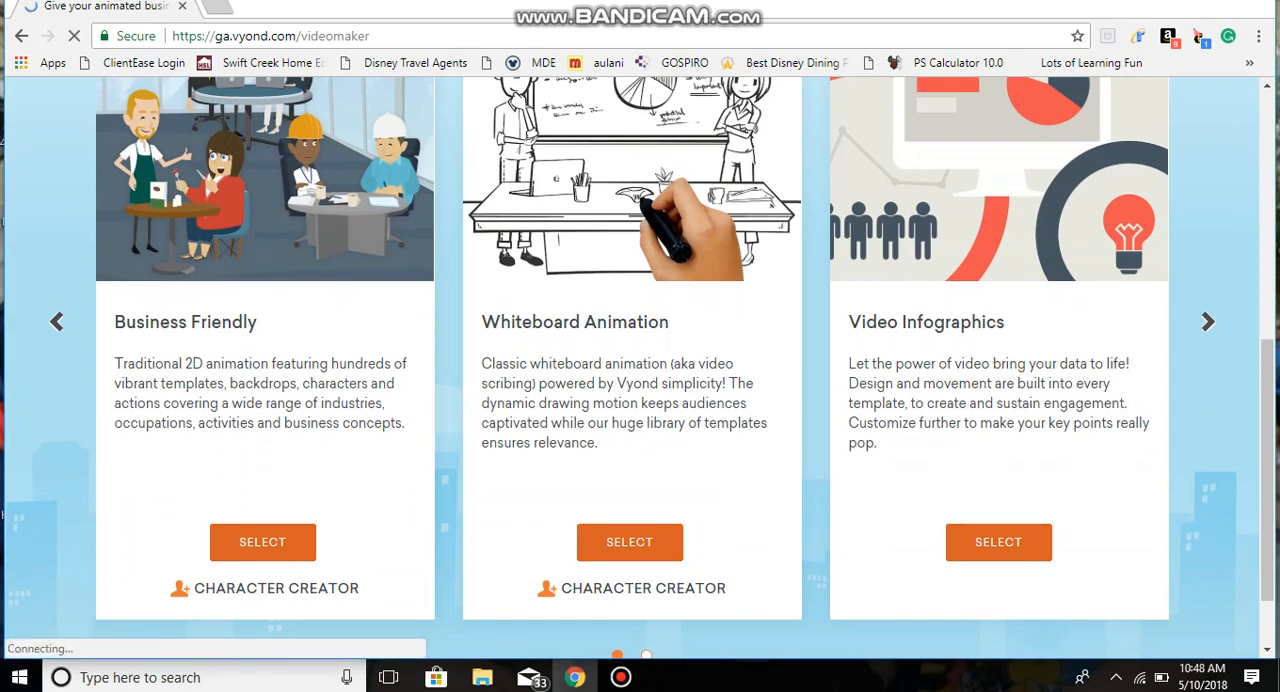
left_click(632, 588)
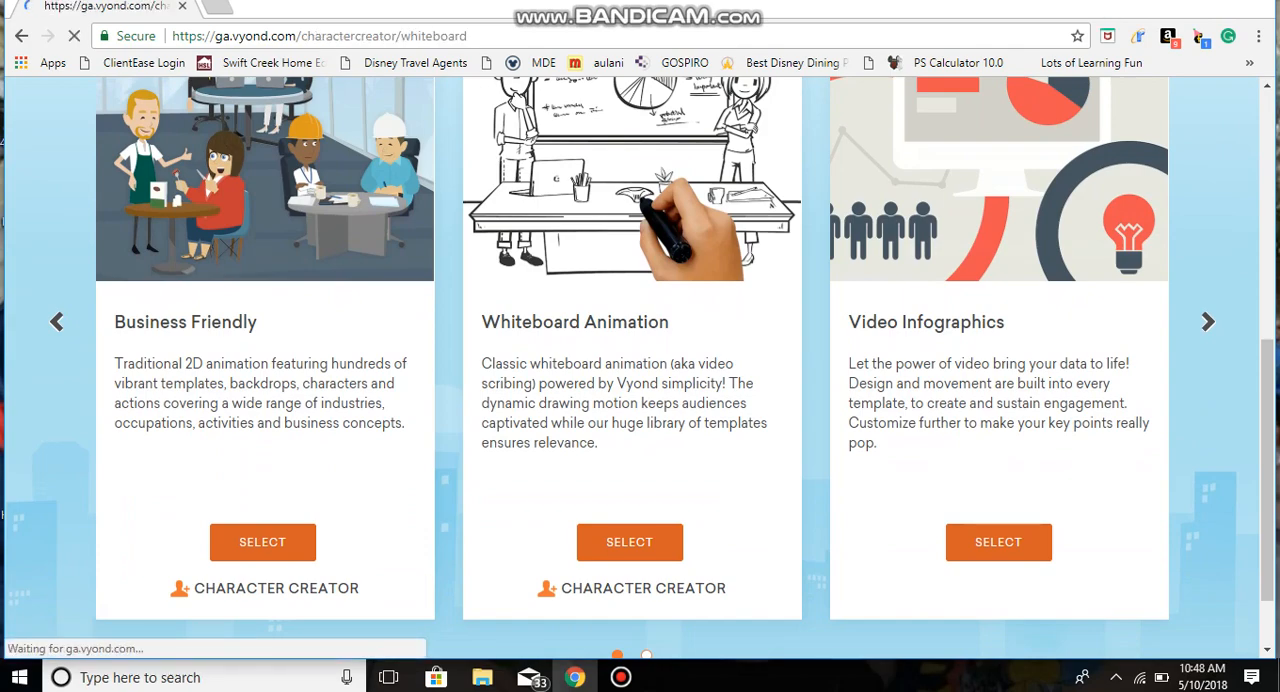
left_click(628, 540)
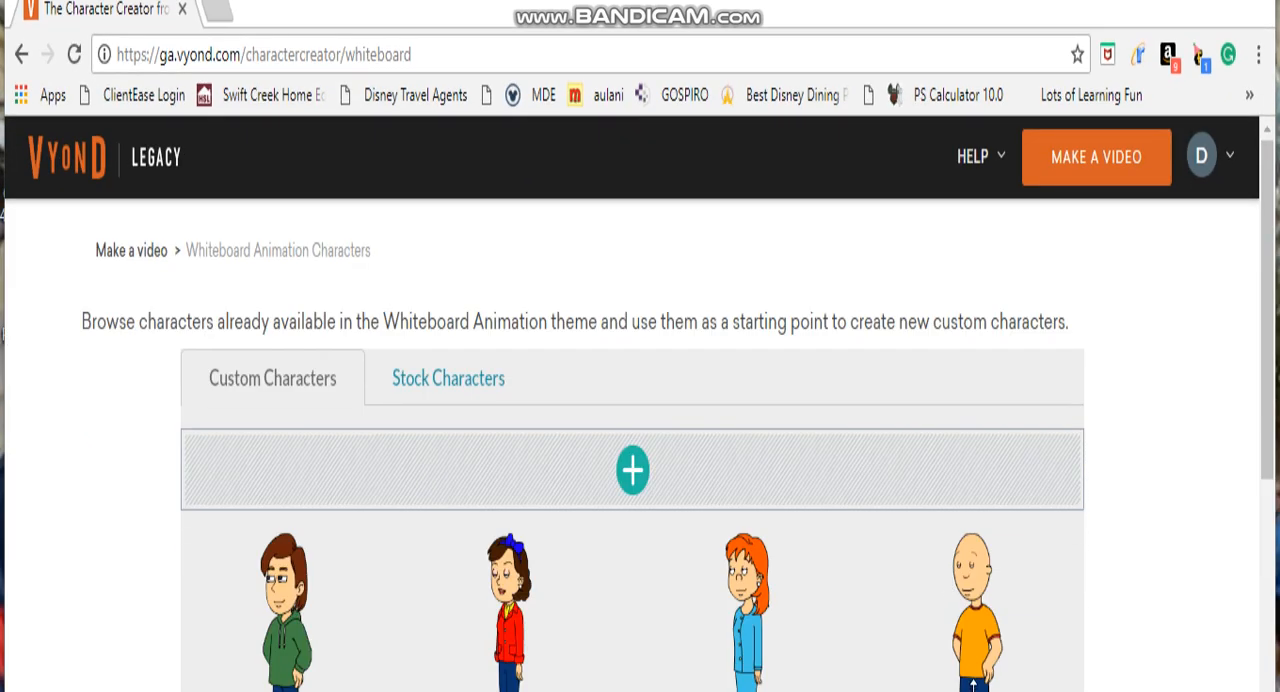
Add a new custom character and choose the man body type.
scroll("down", 3)
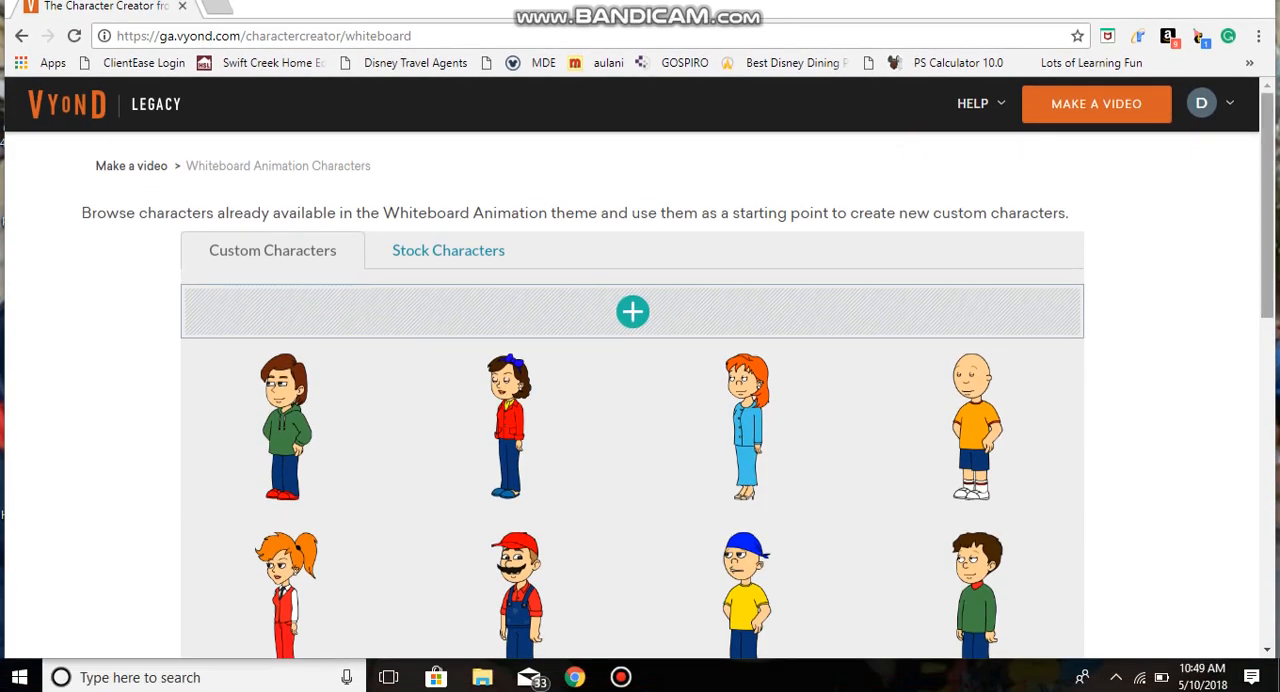
scroll("down", 3)
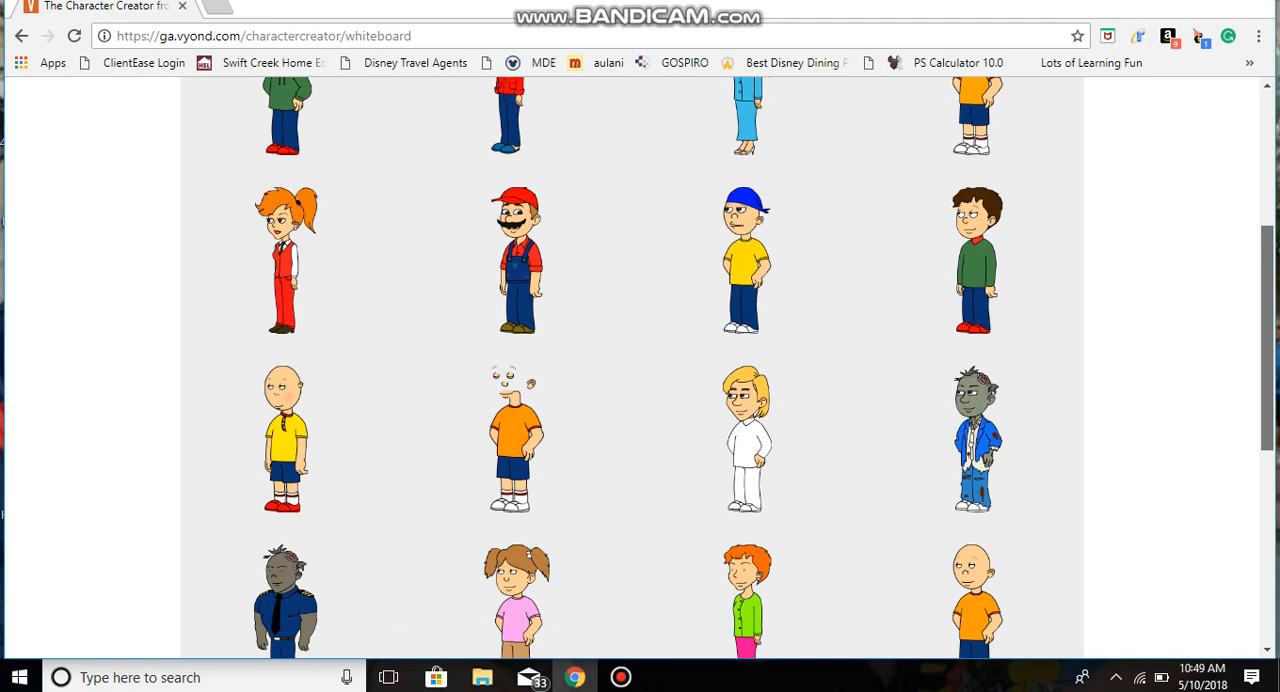
scroll("down", 3)
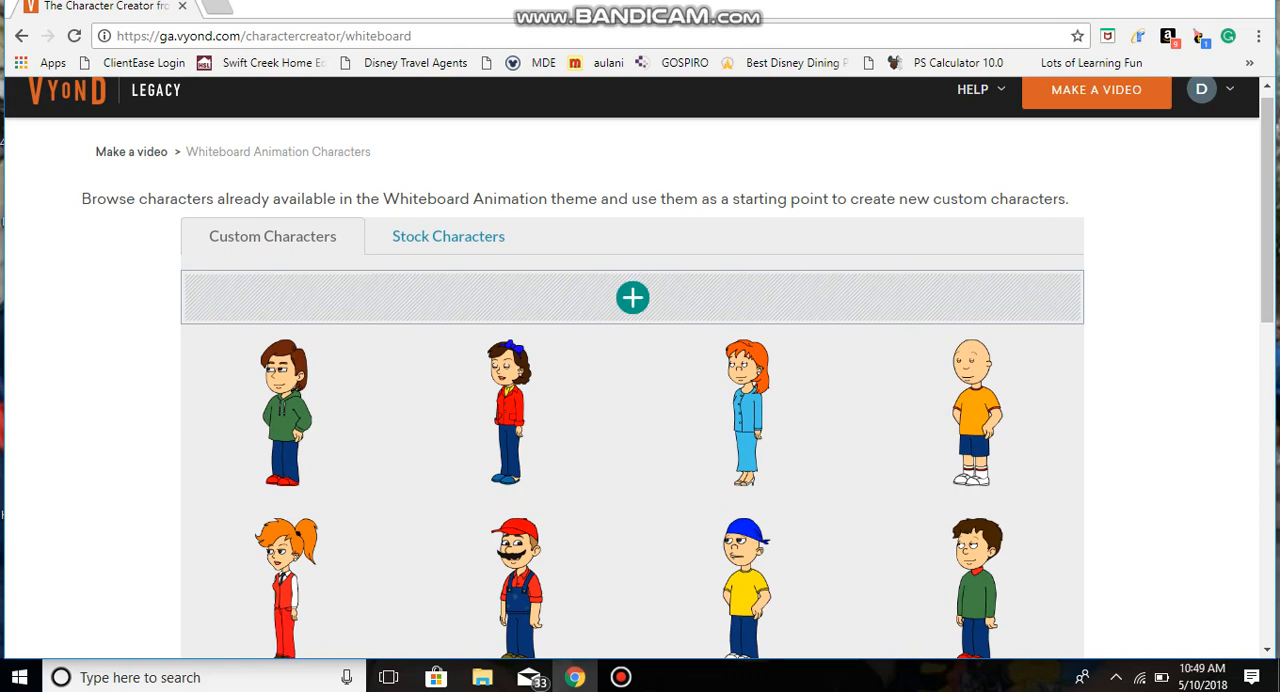
left_click(632, 296)
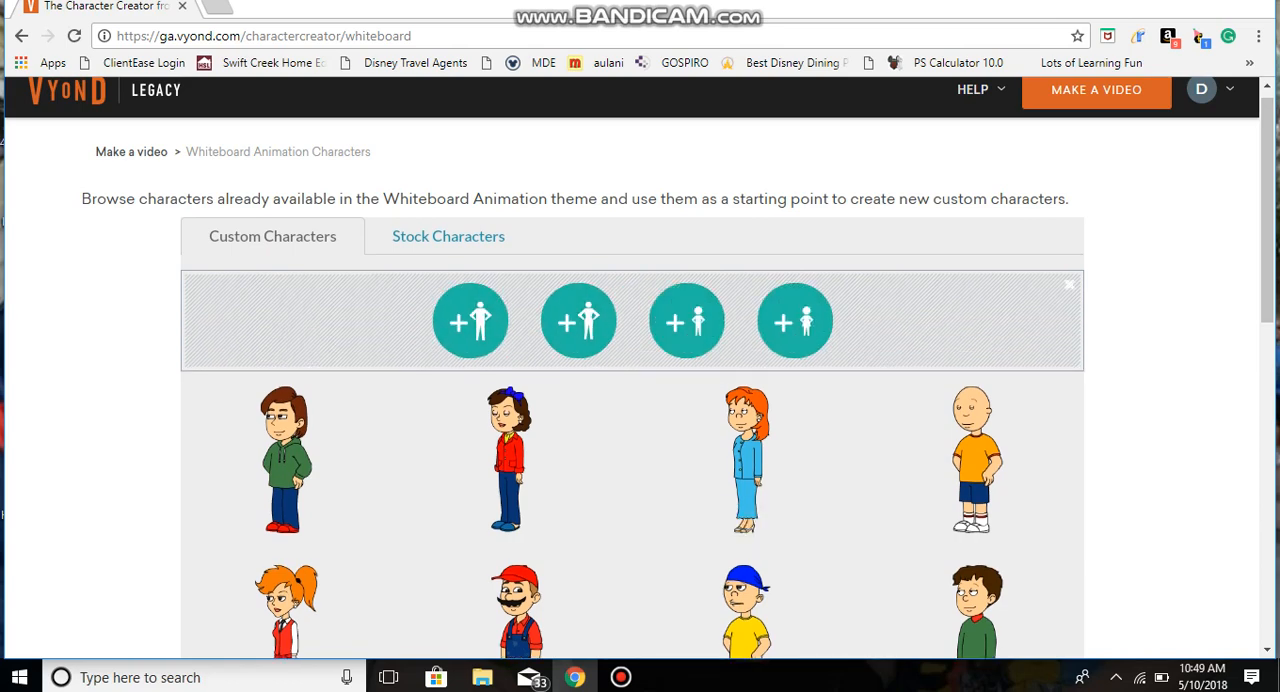
left_click(470, 320)
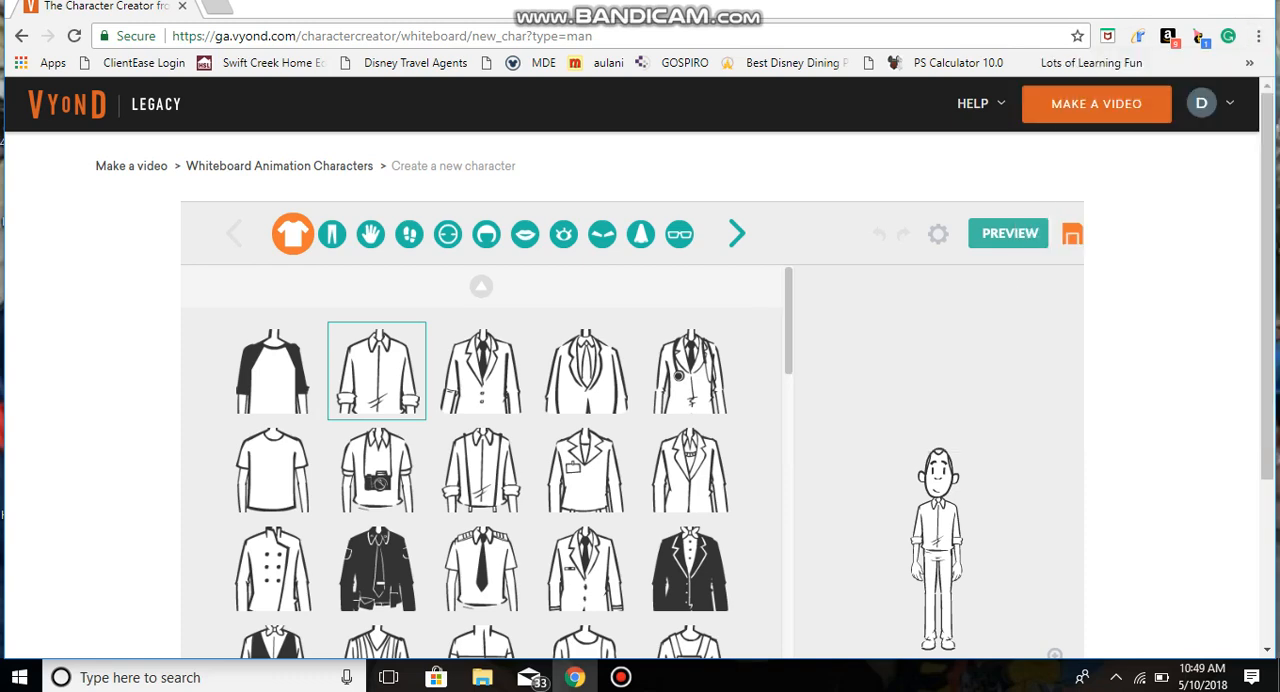
Open Chrome's Developer tools console beside the character creator.
key("F12")
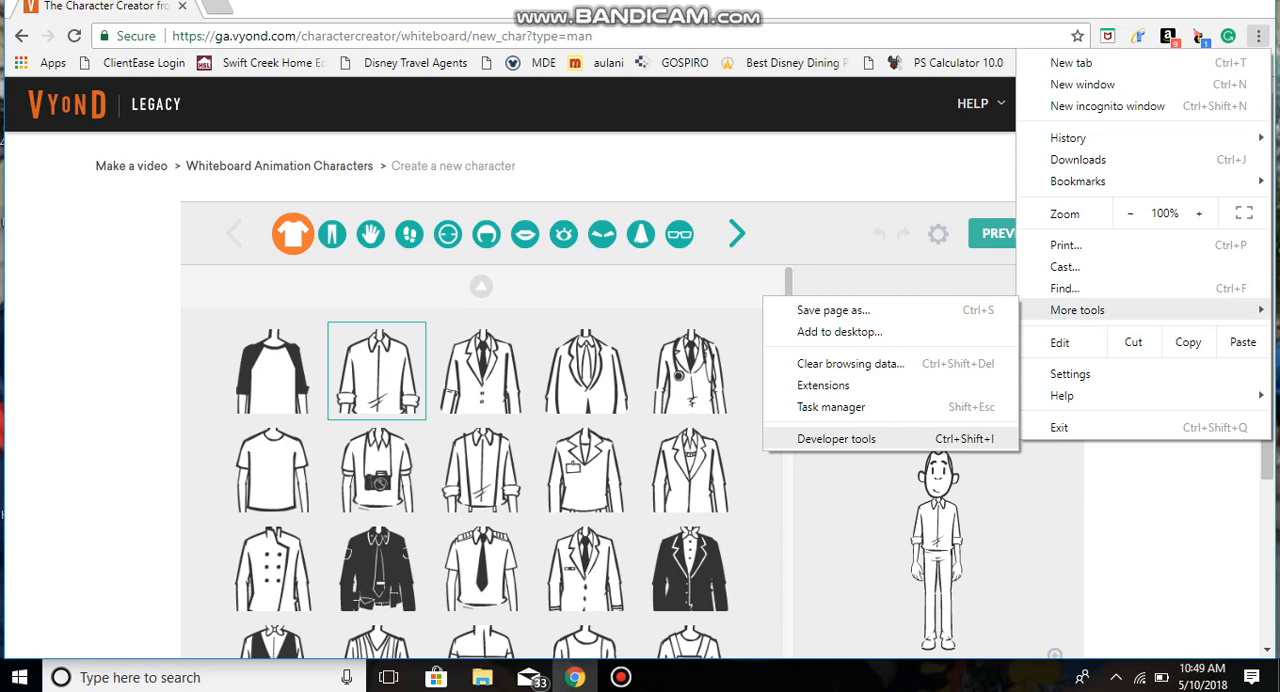
left_click(836, 438)
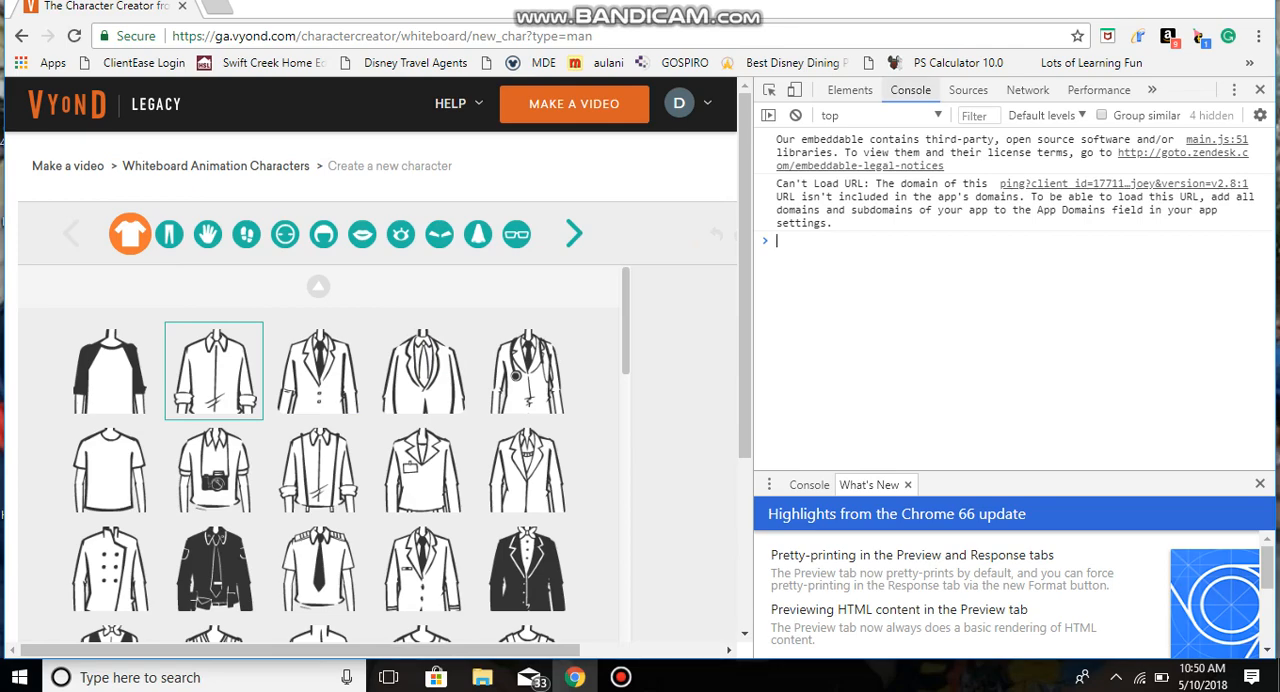
left_click(848, 88)
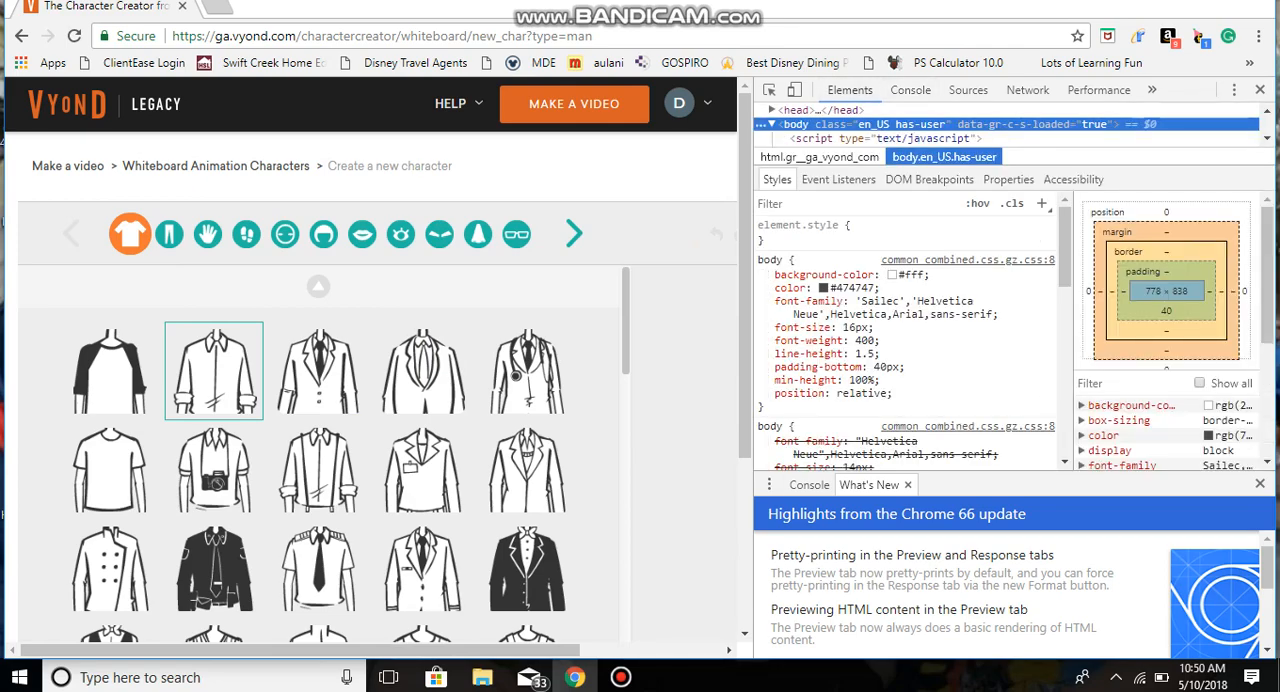
left_click(968, 90)
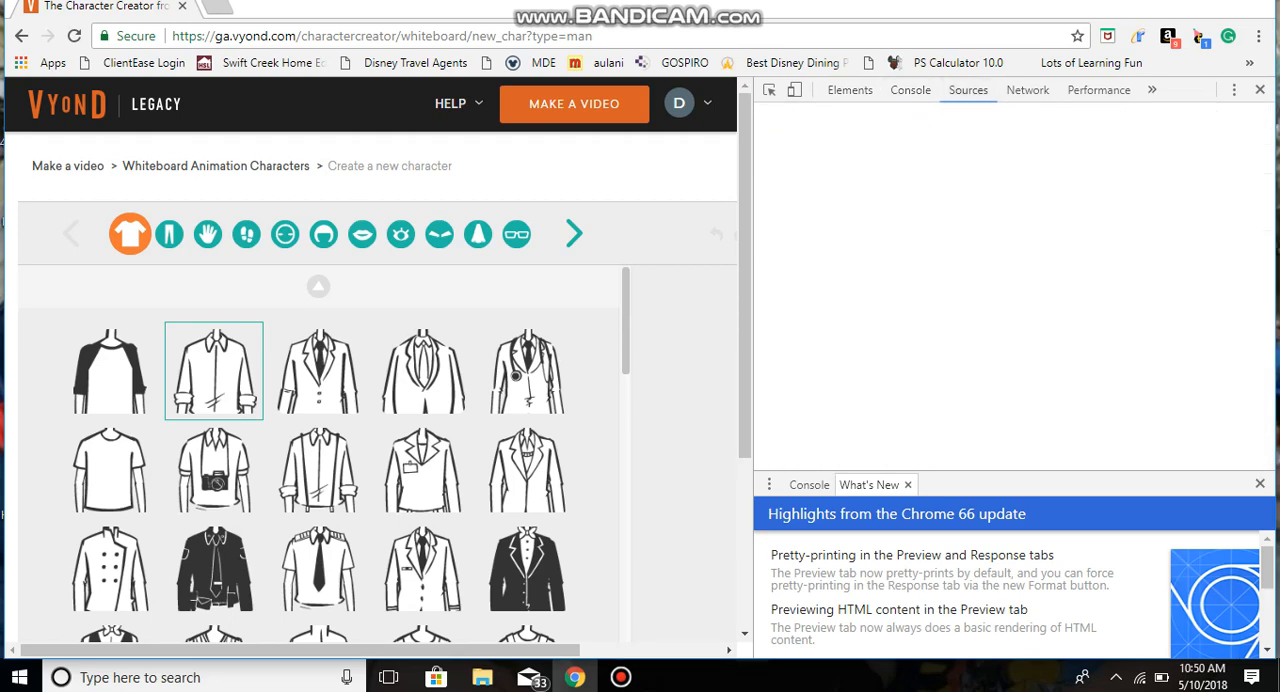
left_click(1028, 88)
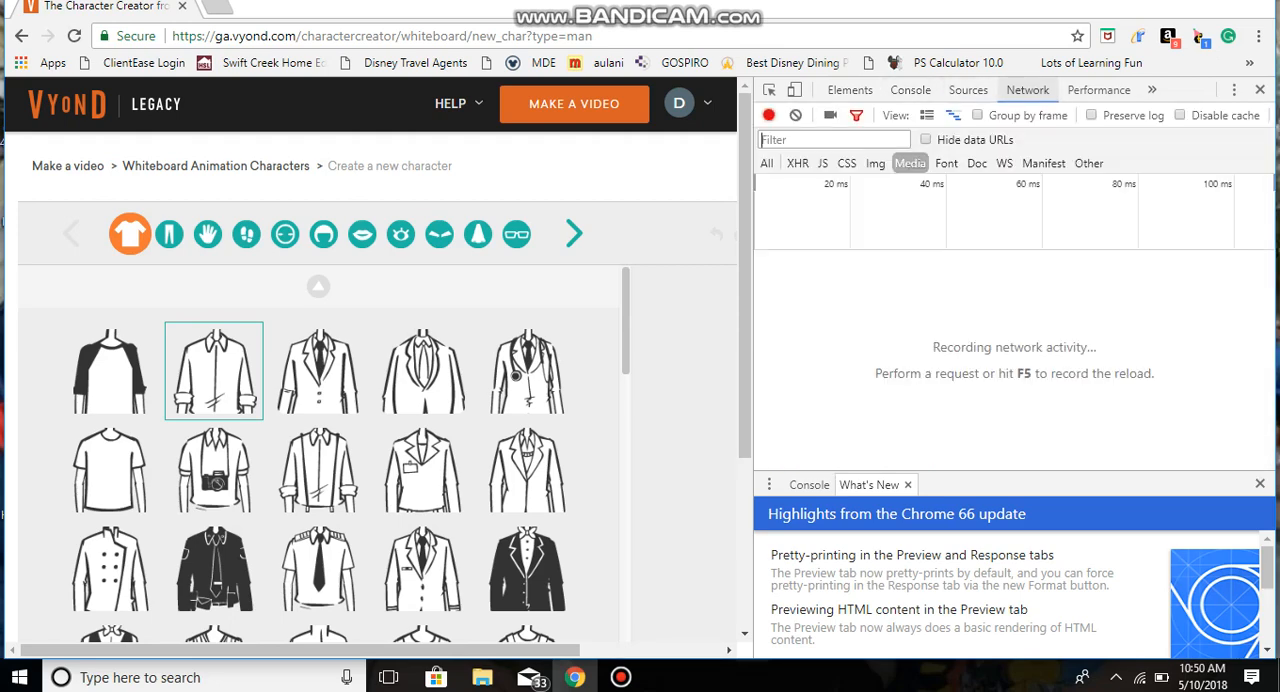
left_click(1098, 88)
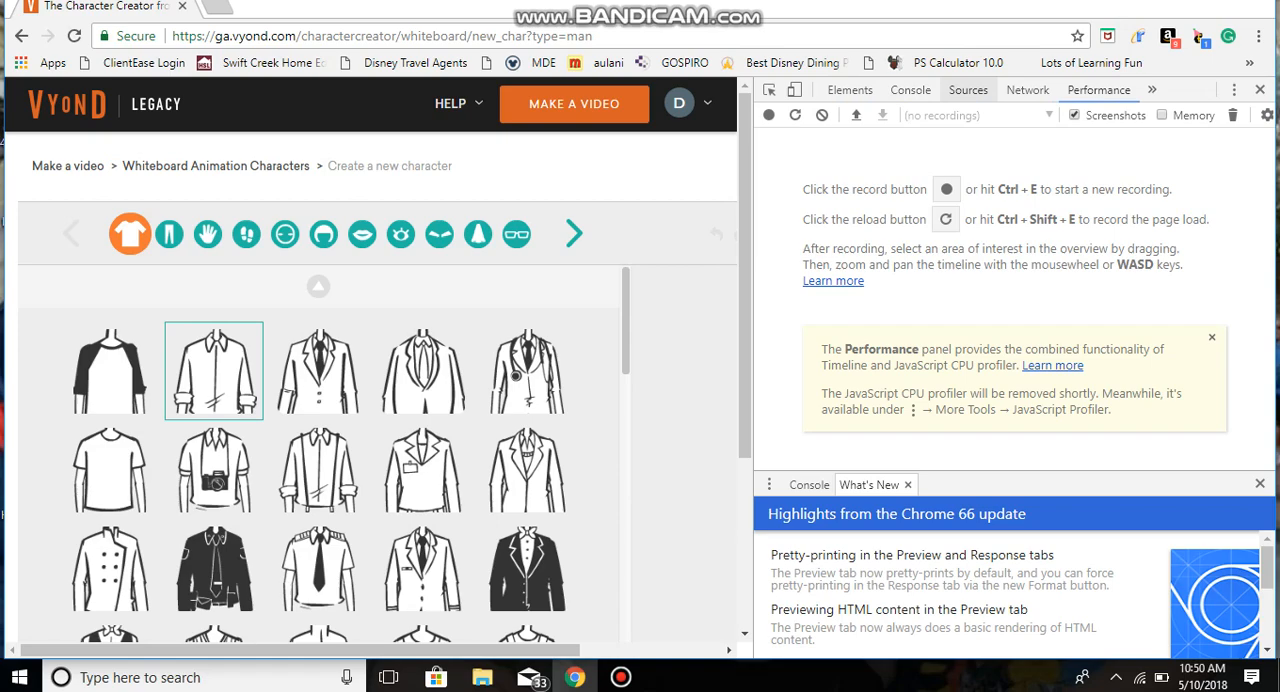
left_click(908, 90)
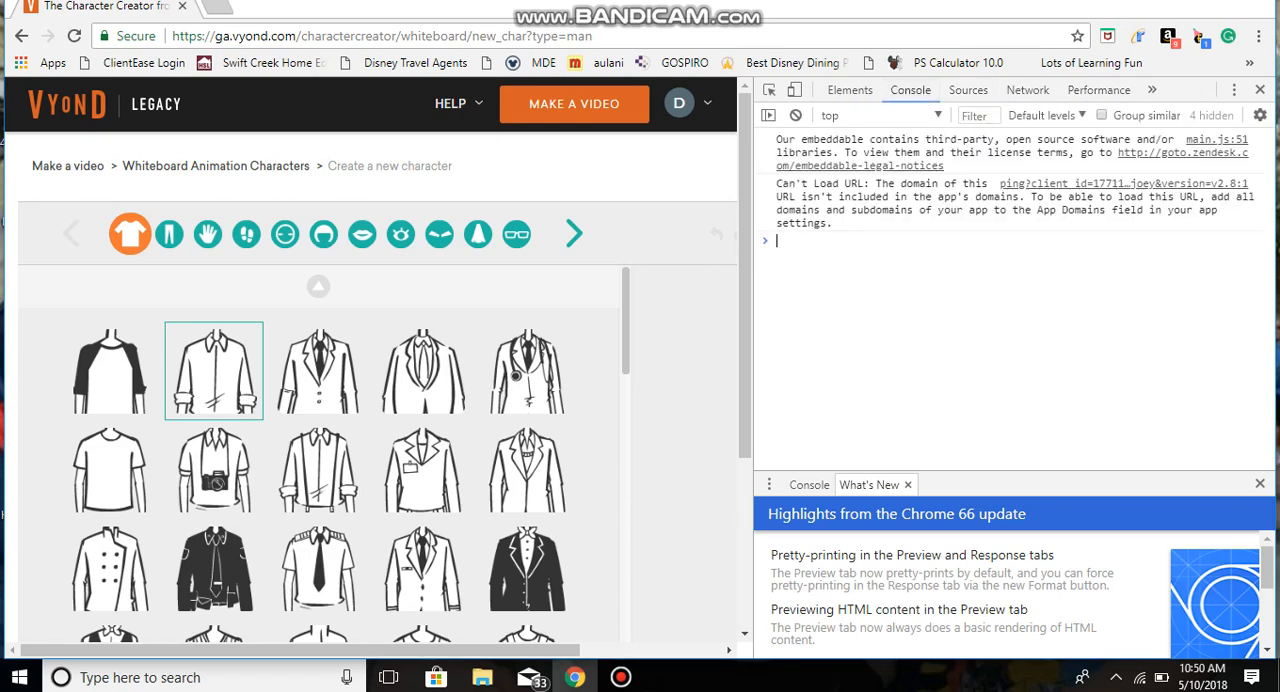
Paste the Gist script into the console and set var character to "eve".
right_click(776, 240)
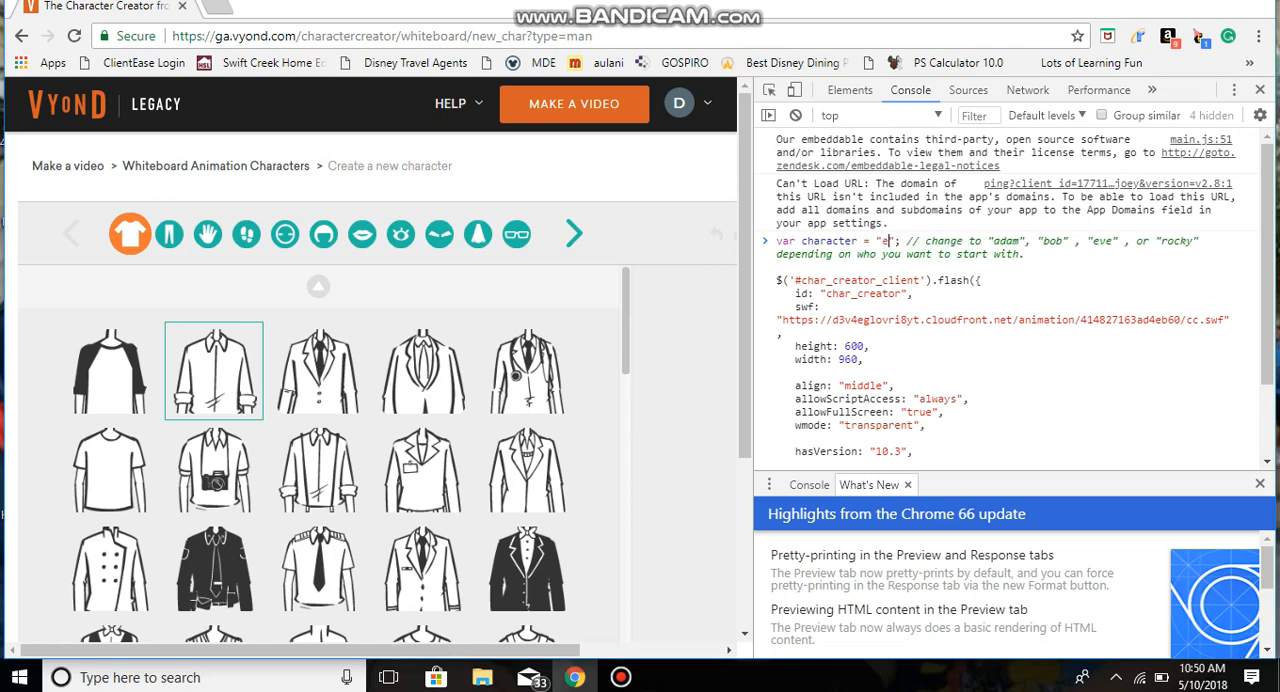
type("ve")
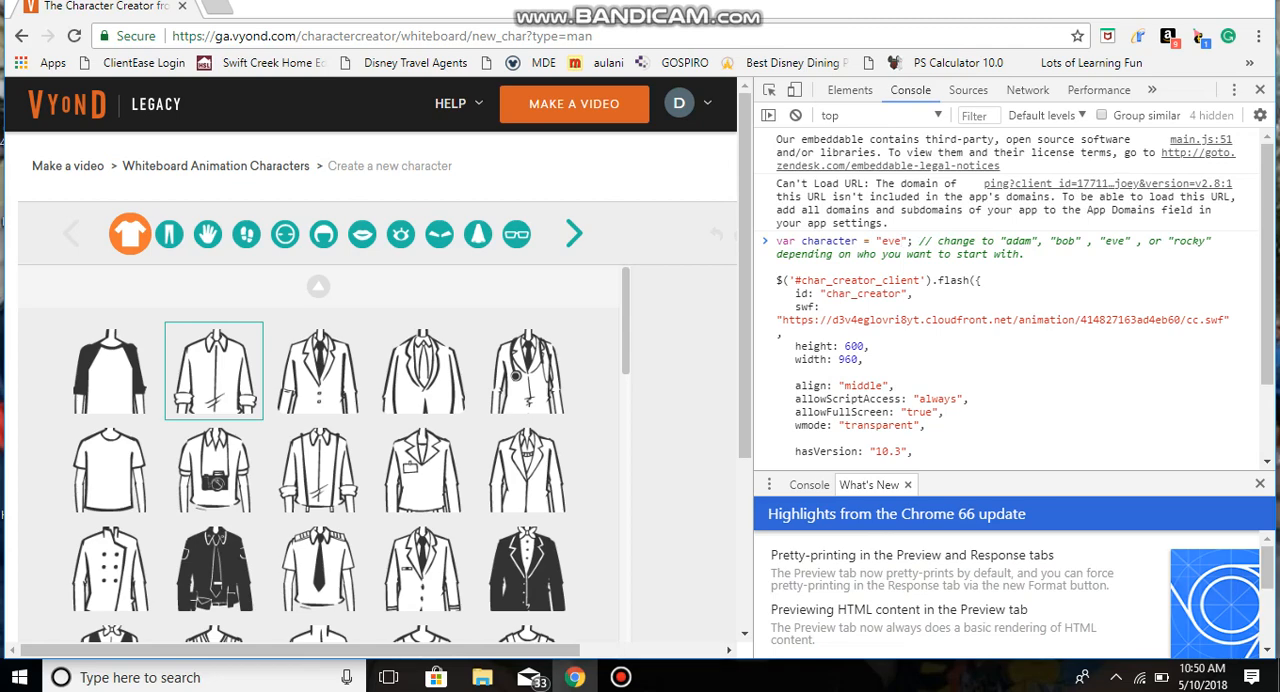
scroll("down", 3)
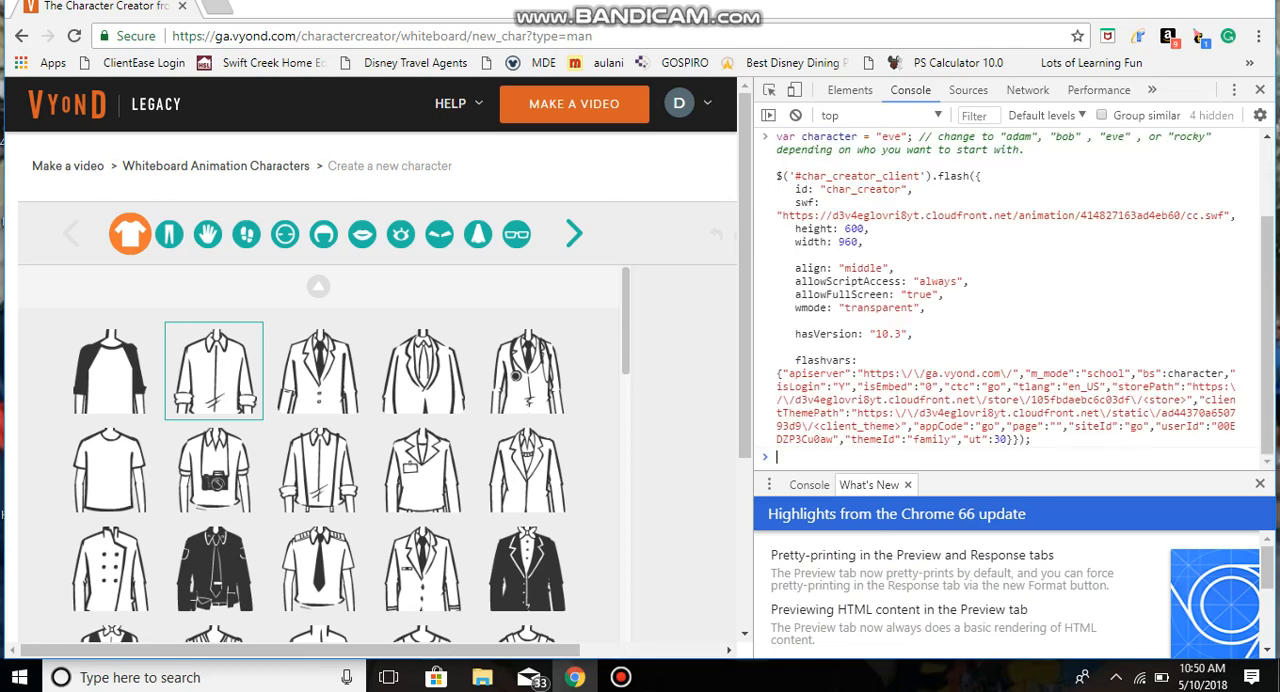